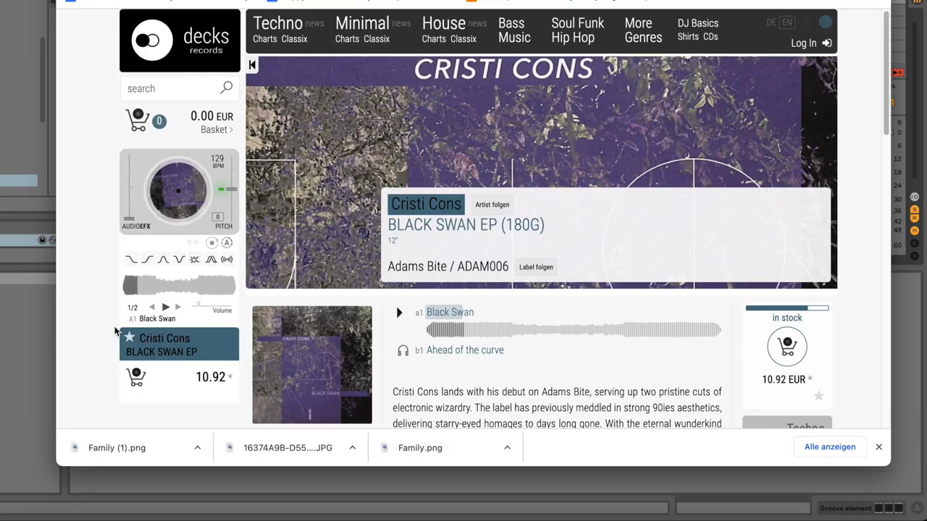
mouse_move(350, 238)
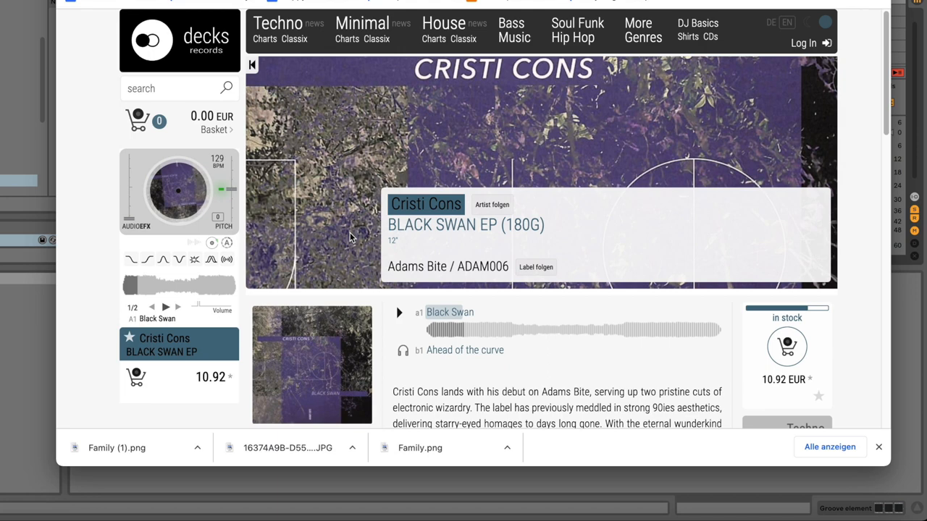
mouse_move(422, 176)
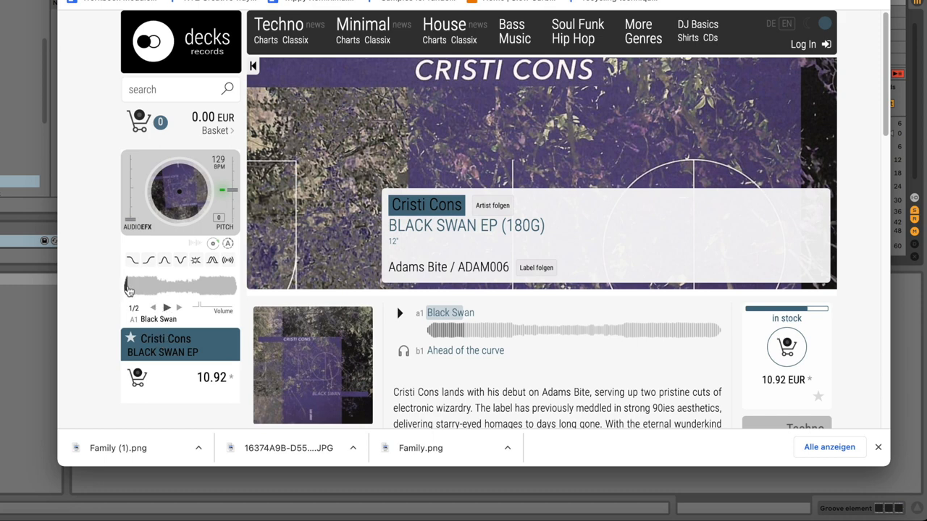
- Play Cristi Cons' Black Swan preview from the waveform start on Decks Records, then pause it
click(399, 312)
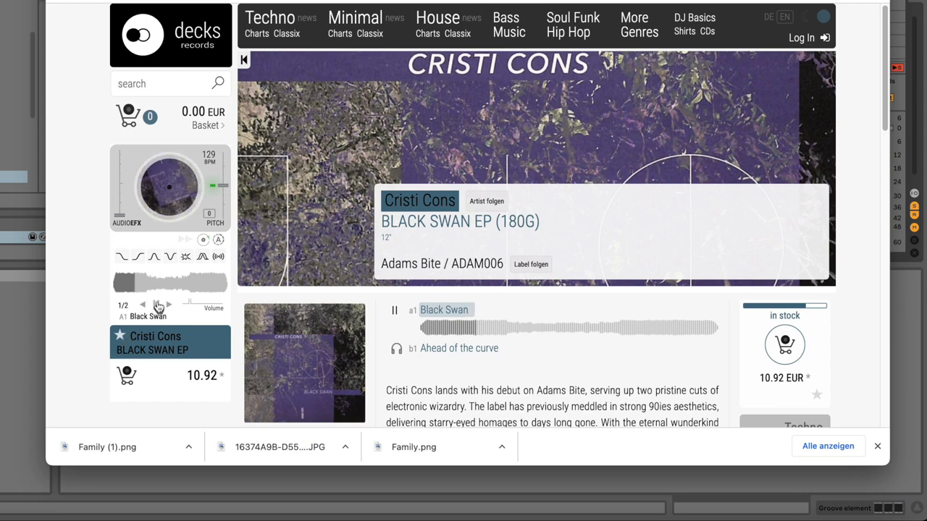
click(157, 303)
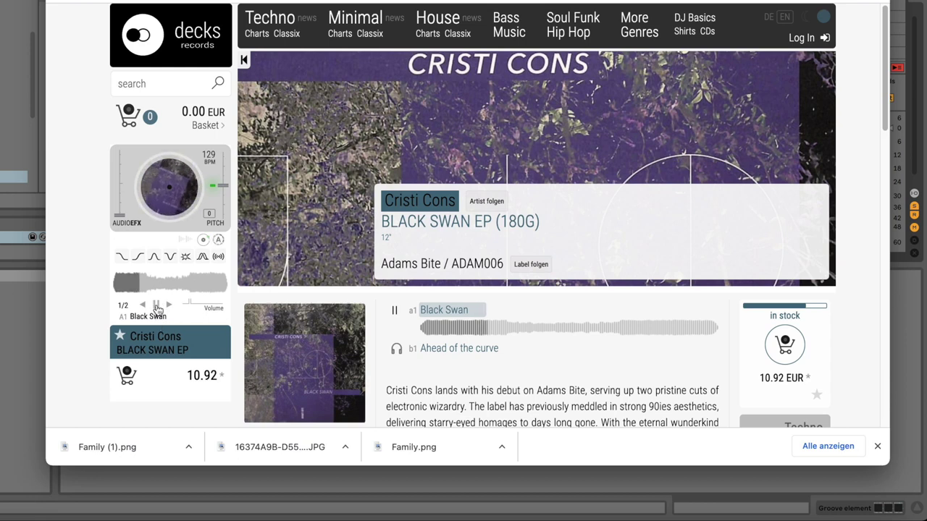
click(394, 310)
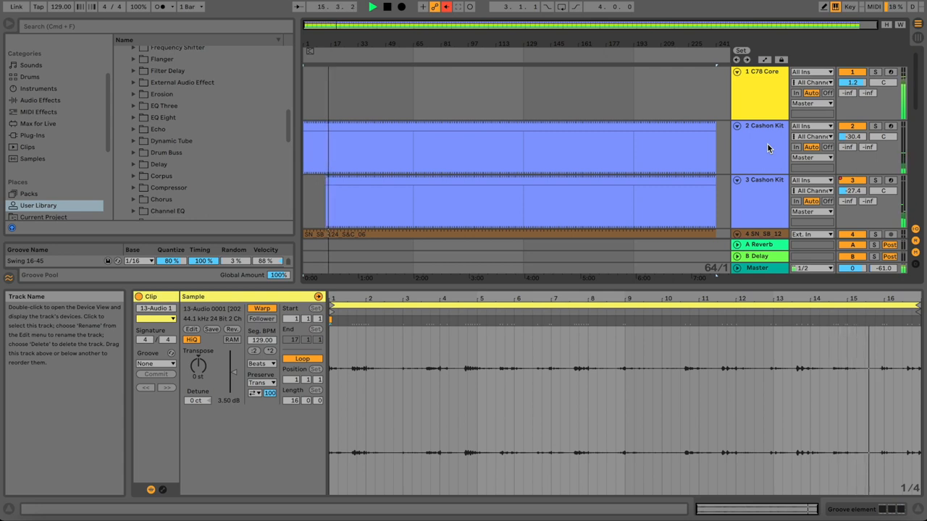
- Show the C78 Core Kit devices and sweep the Kick mutter Auto Filter's cutoff and resonance
click(760, 71)
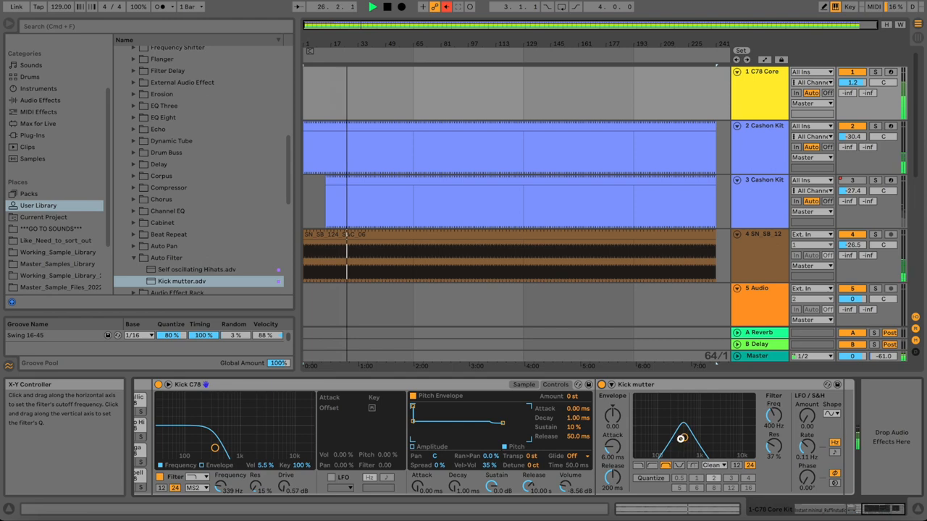
drag(682, 438, 676, 435)
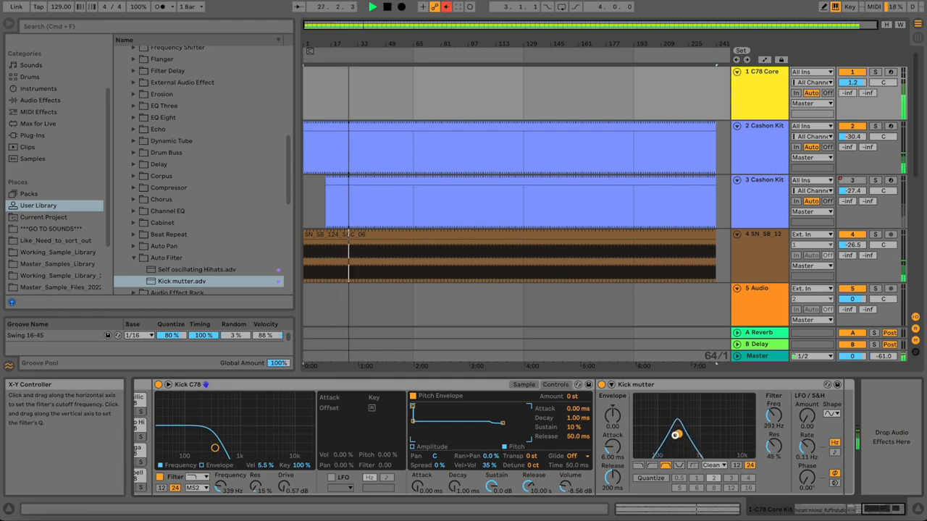
drag(675, 435, 686, 442)
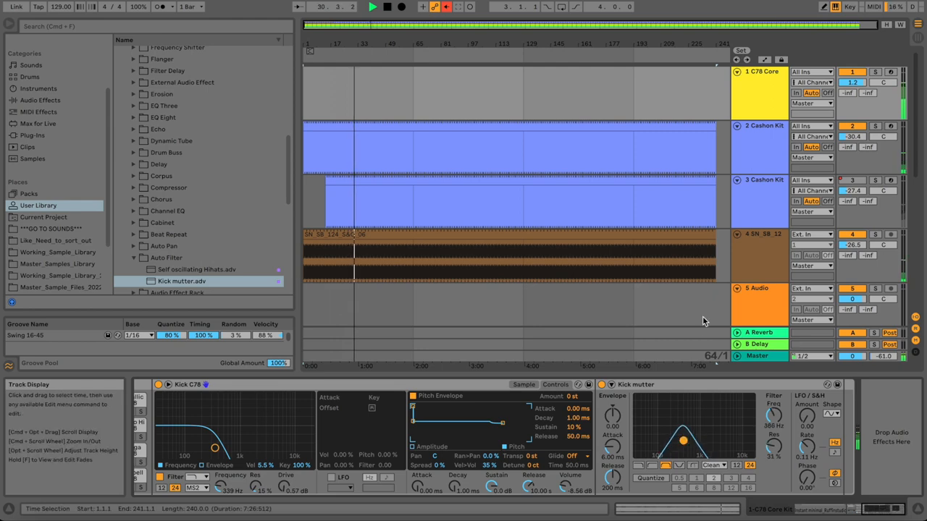
scroll(down, 3)
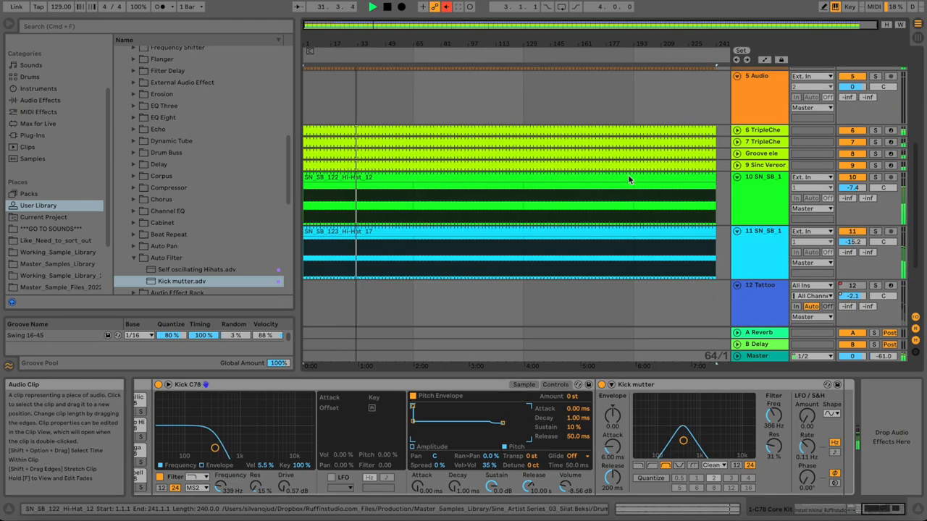
scroll(down, 3)
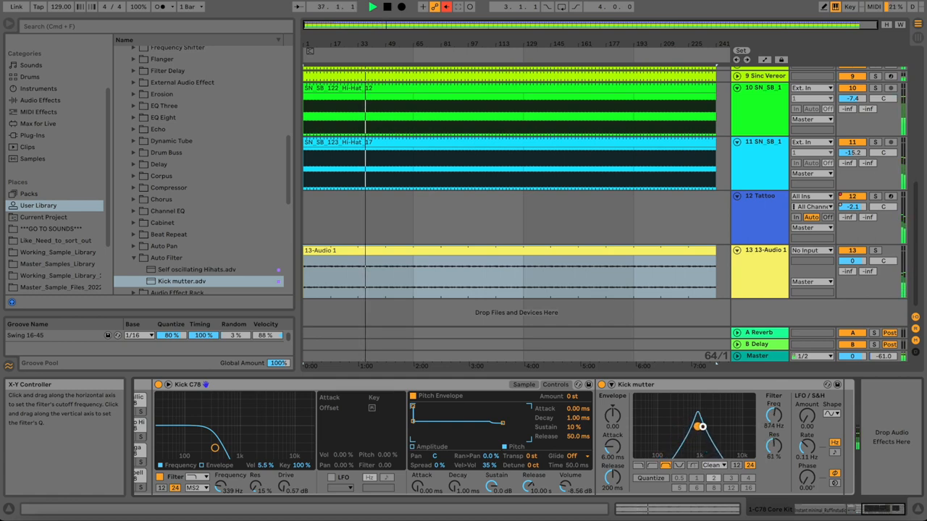
drag(701, 426, 717, 418)
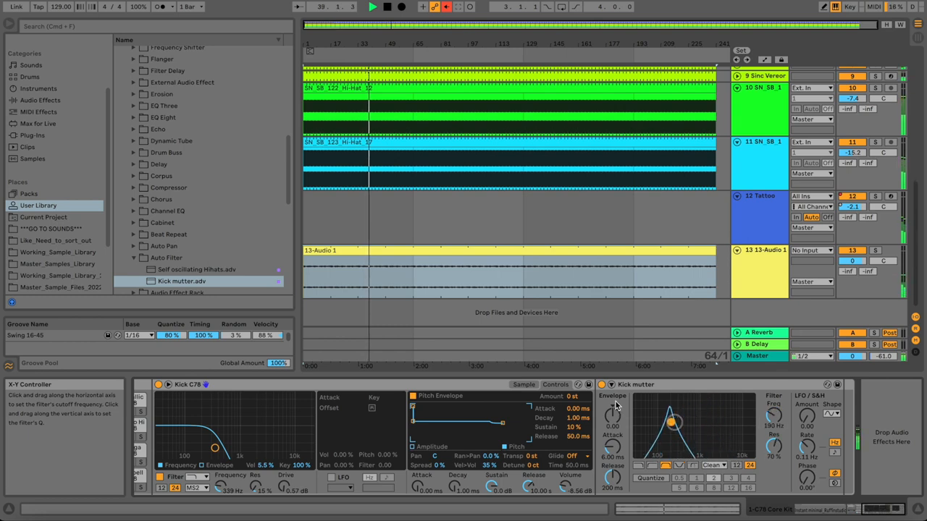
click(601, 385)
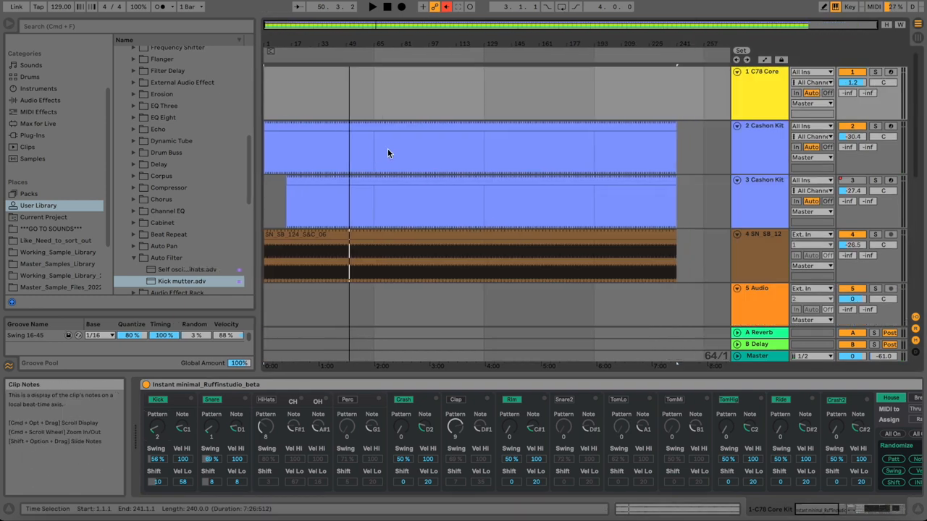
click(764, 91)
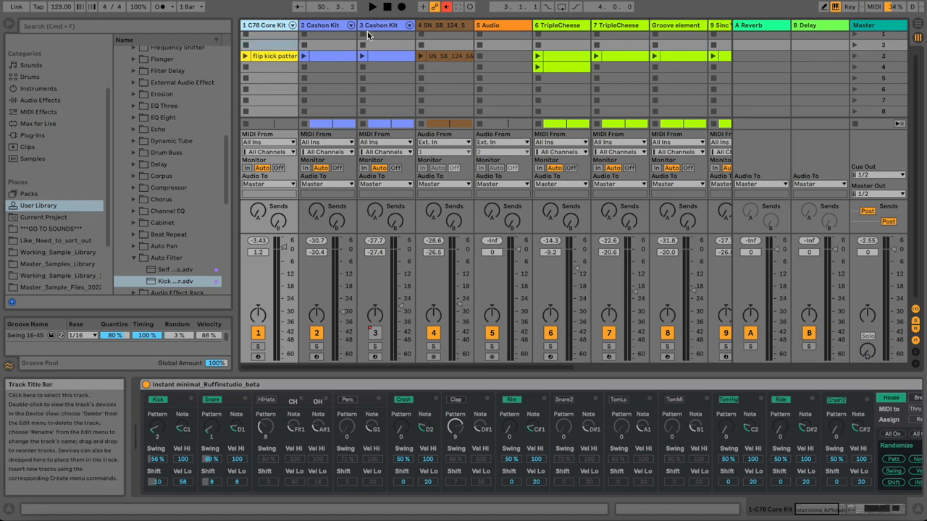
- Select the C78 Core Kit's flip kick pattern clip in Session View
click(274, 55)
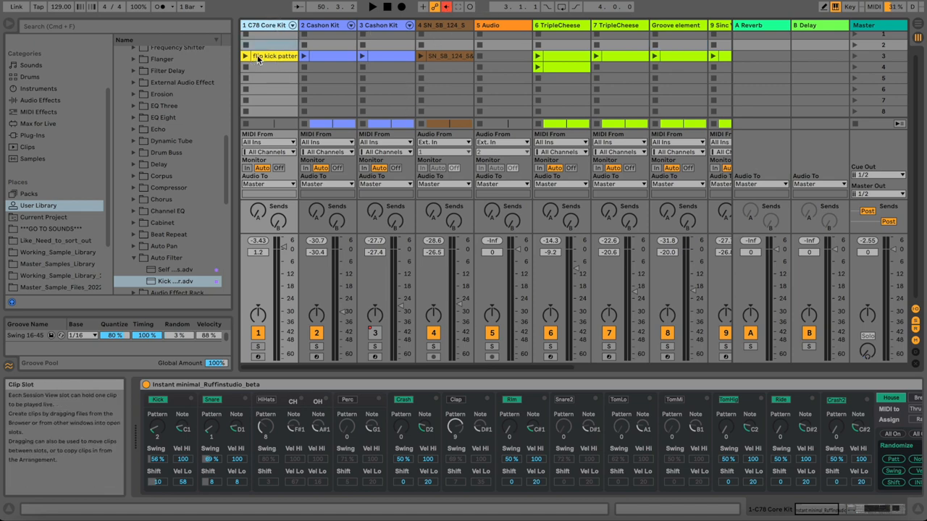
mouse_move(635, 48)
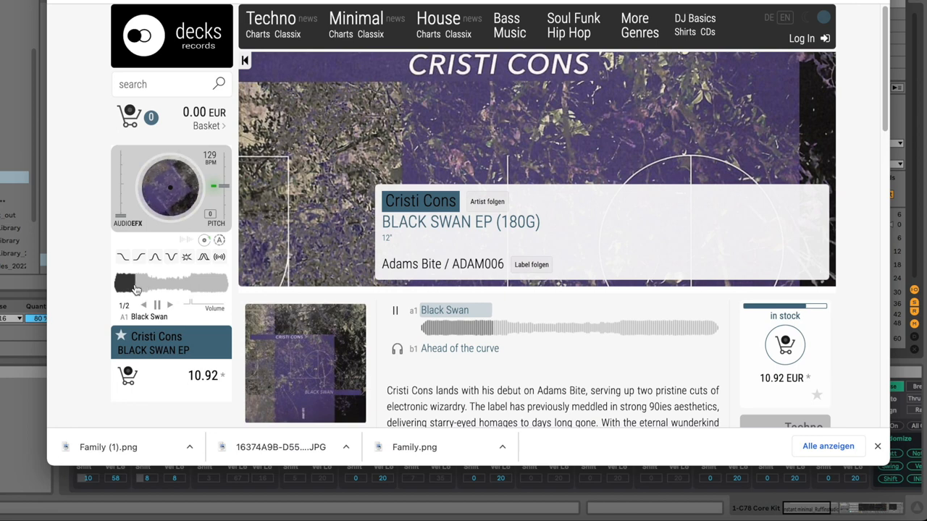
- Replay Black Swan from the start of the Decks Records player, then pause it
click(157, 304)
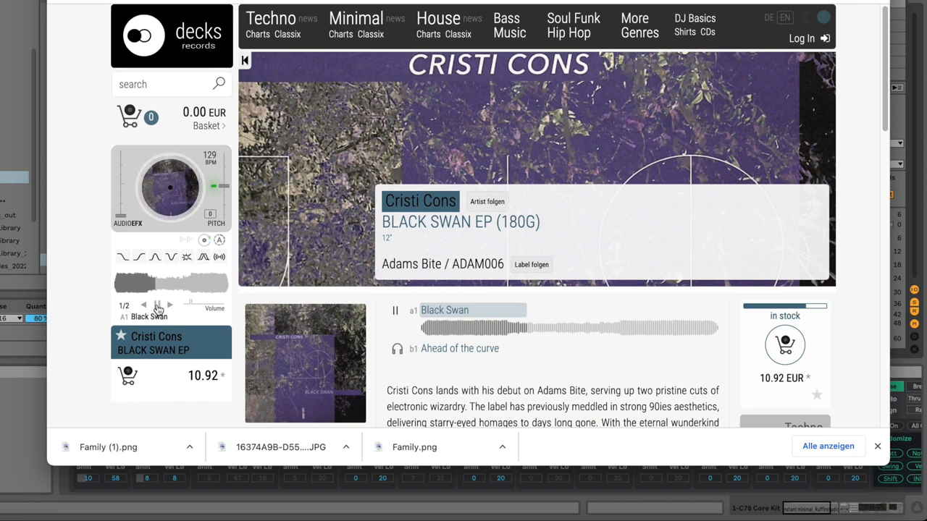
click(394, 310)
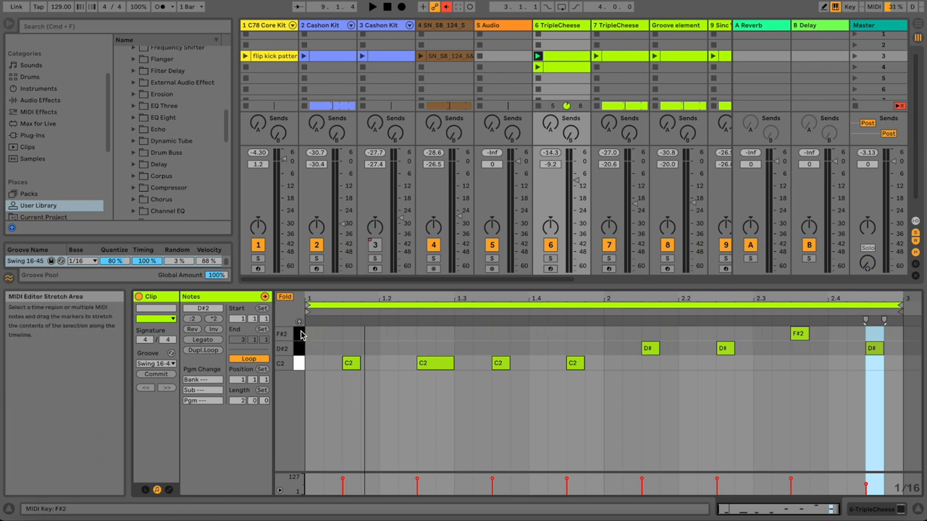
mouse_move(538, 209)
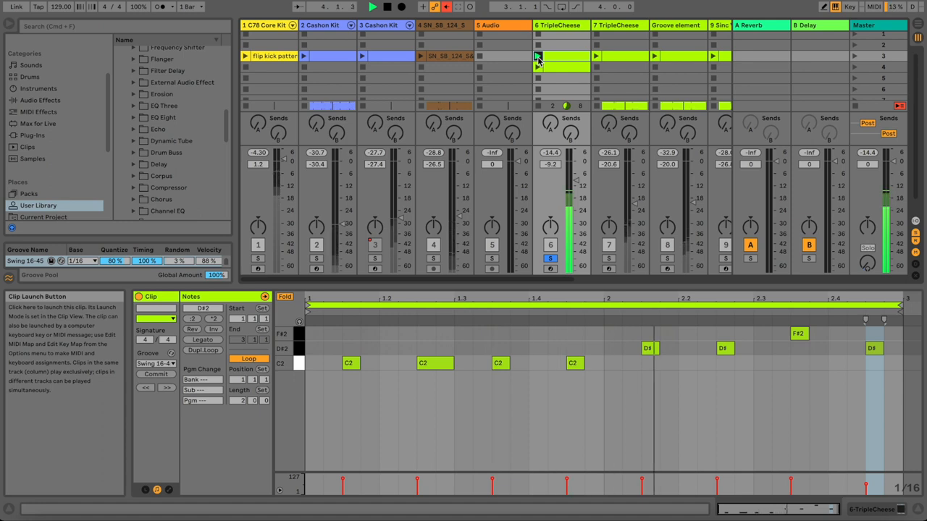
- Launch the TripleCheese groove clip on track 6
click(539, 67)
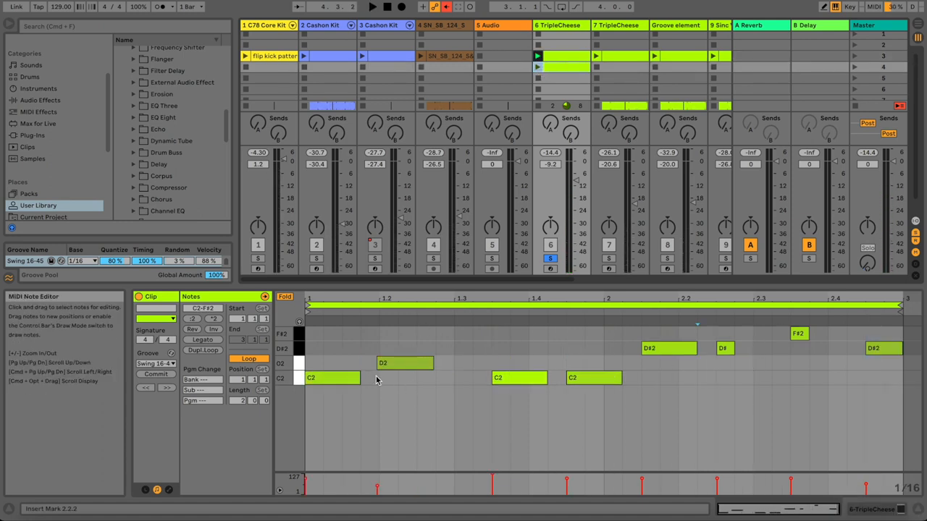
- Move the variation's D2 note up to D#2, unsolo track 6, and relaunch the original TripleCheese clip
click(567, 66)
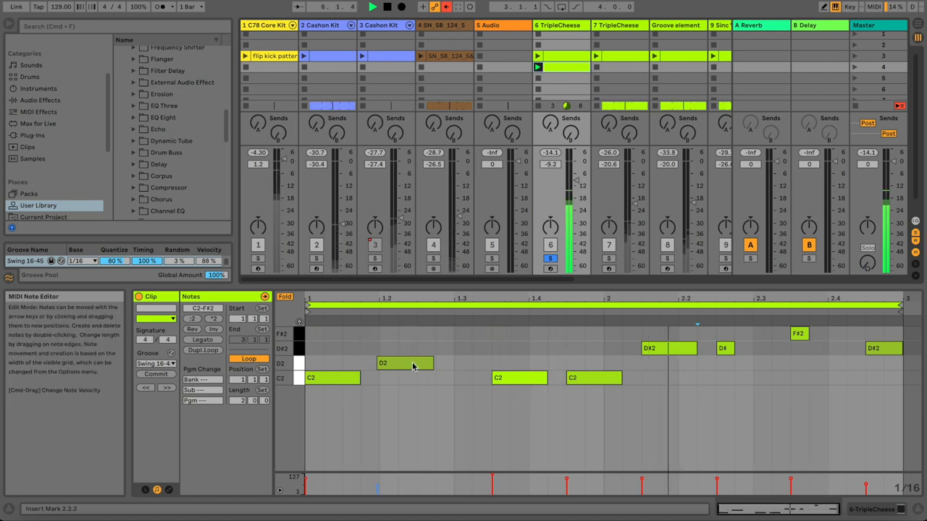
drag(382, 362, 385, 348)
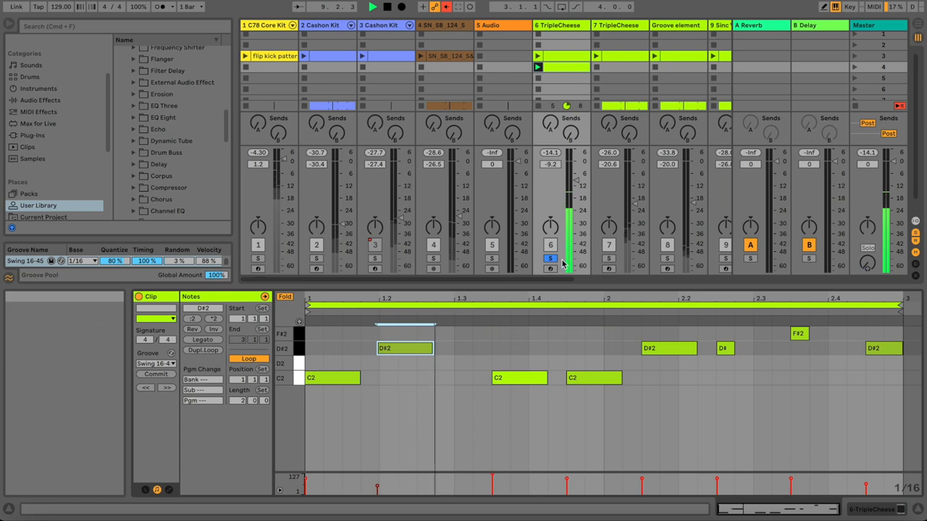
mouse_move(550, 258)
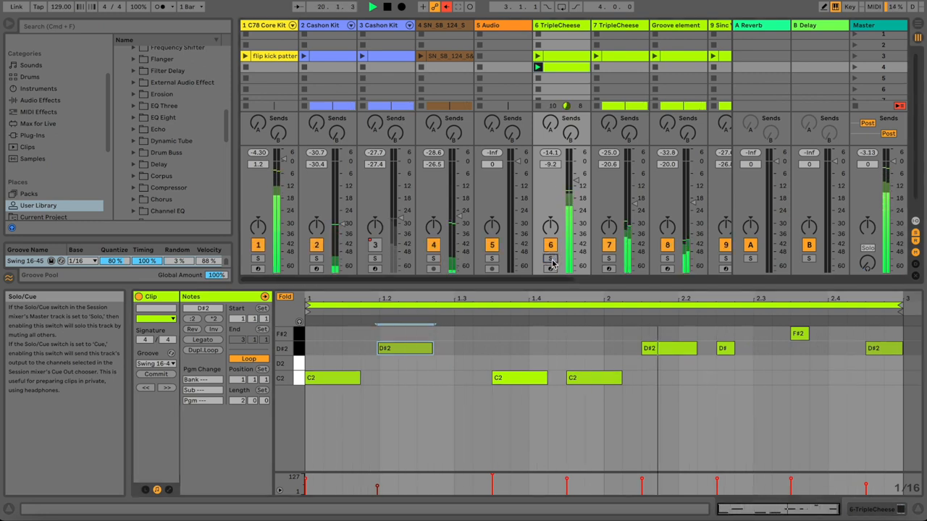
click(538, 67)
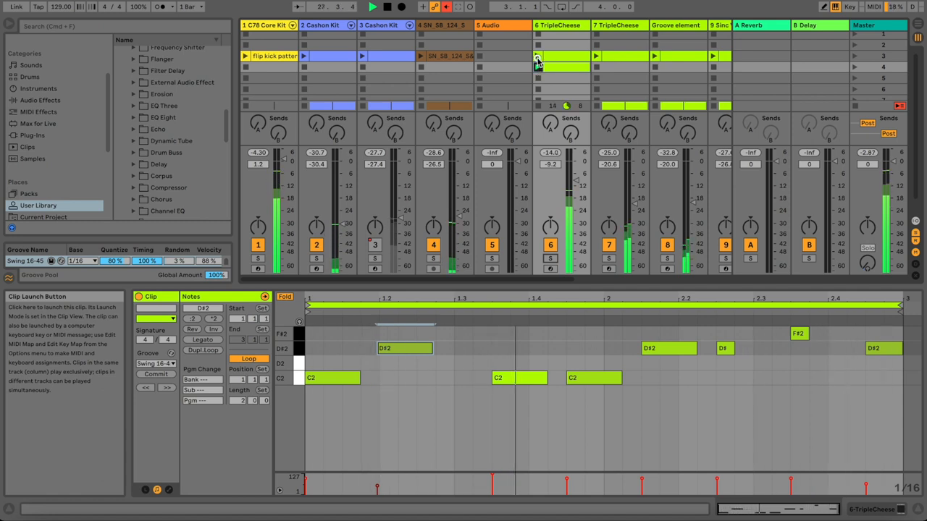
click(561, 57)
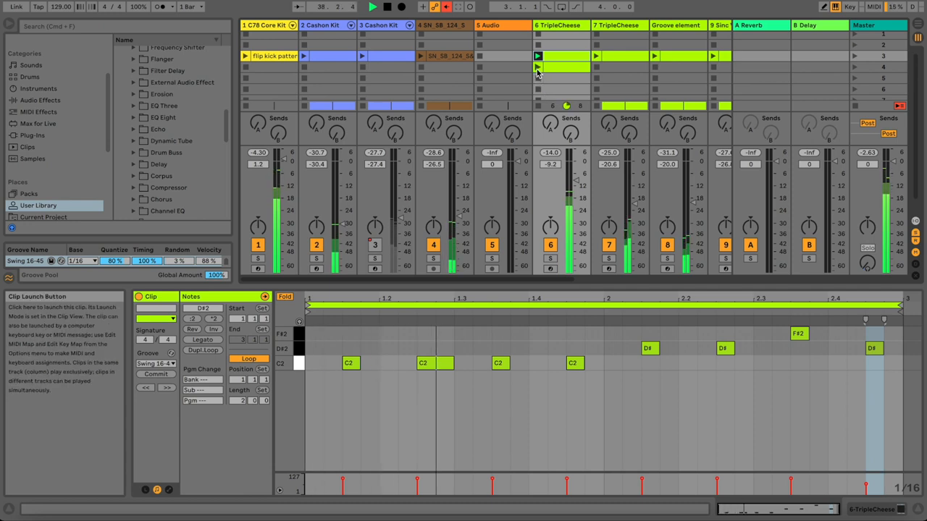
- Launch the reworked TripleCheese variation to compare it against the original
click(538, 67)
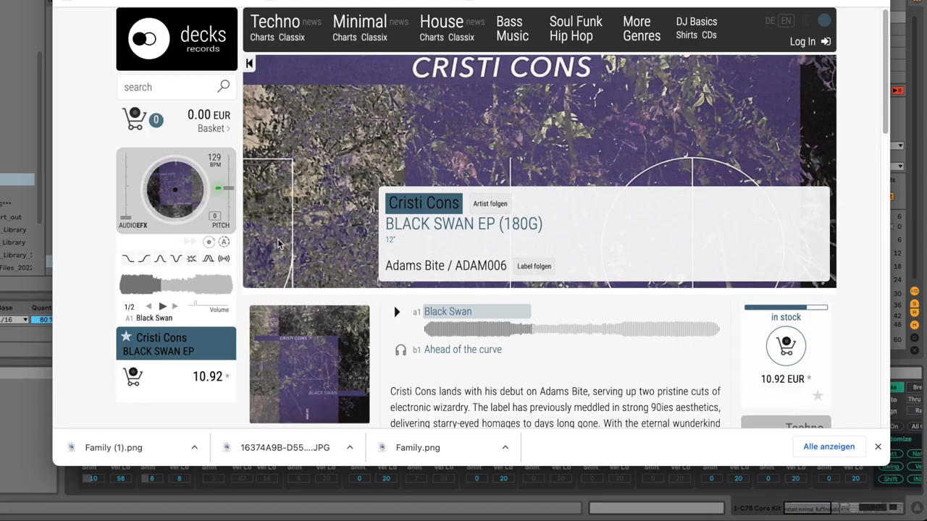
mouse_move(234, 163)
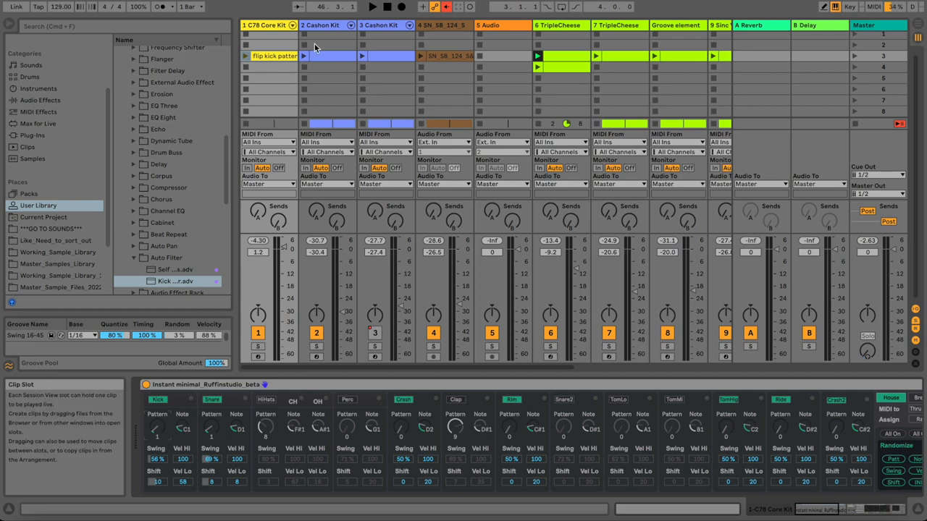
- Start playback and launch the SN_SB_123 hi-hat loop on track 11
key(space)
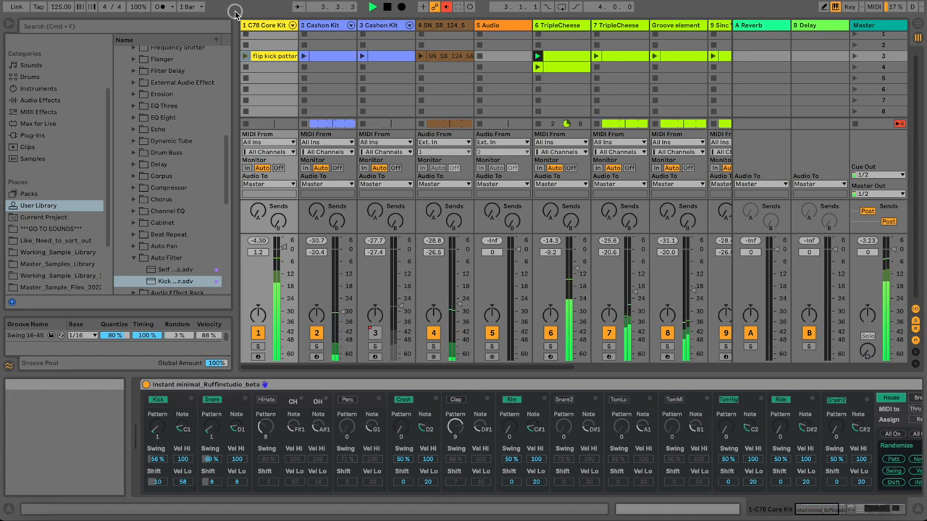
mouse_move(535, 65)
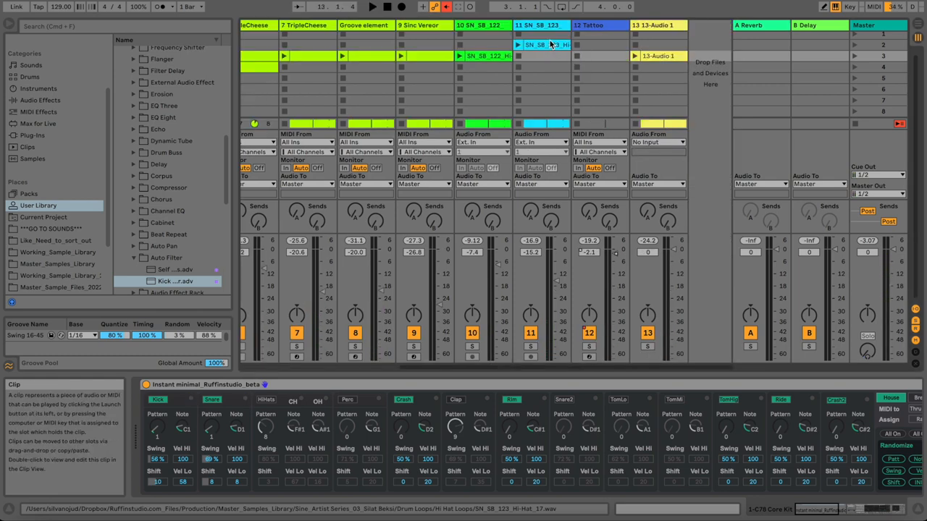
click(543, 45)
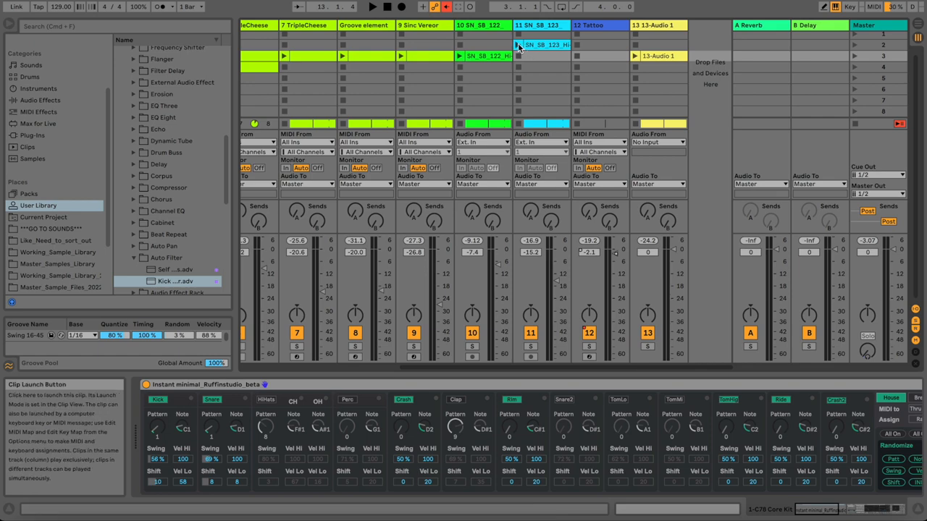
mouse_move(544, 335)
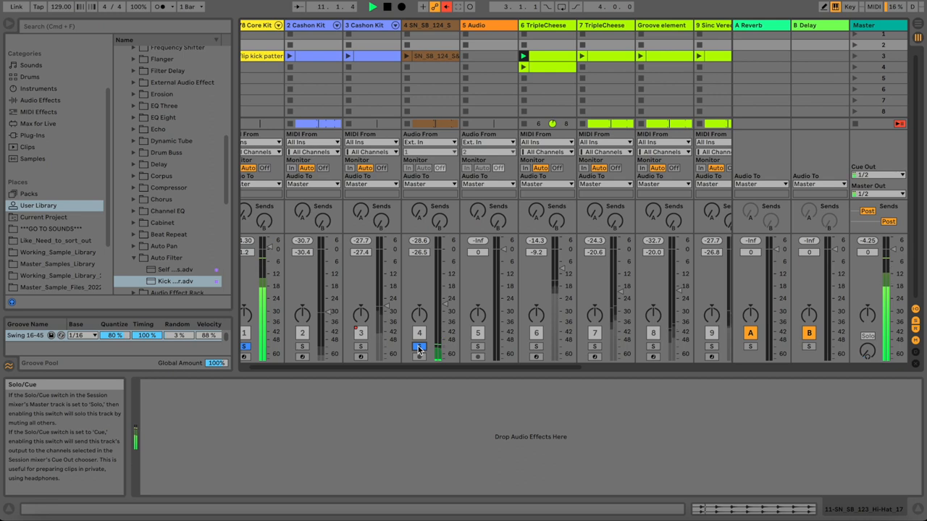
scroll(right, 3)
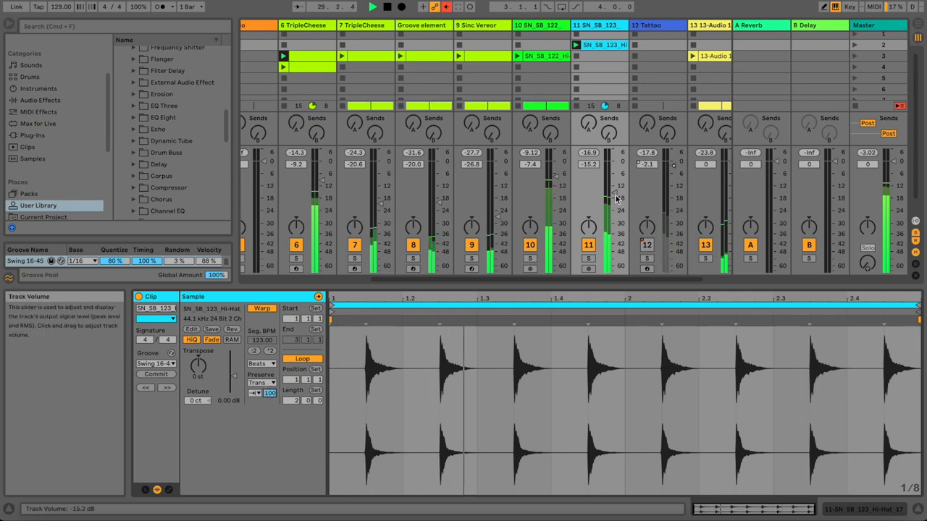
- Raise the hi-hat track to about -5.5 dB and stop playback
drag(608, 199, 608, 192)
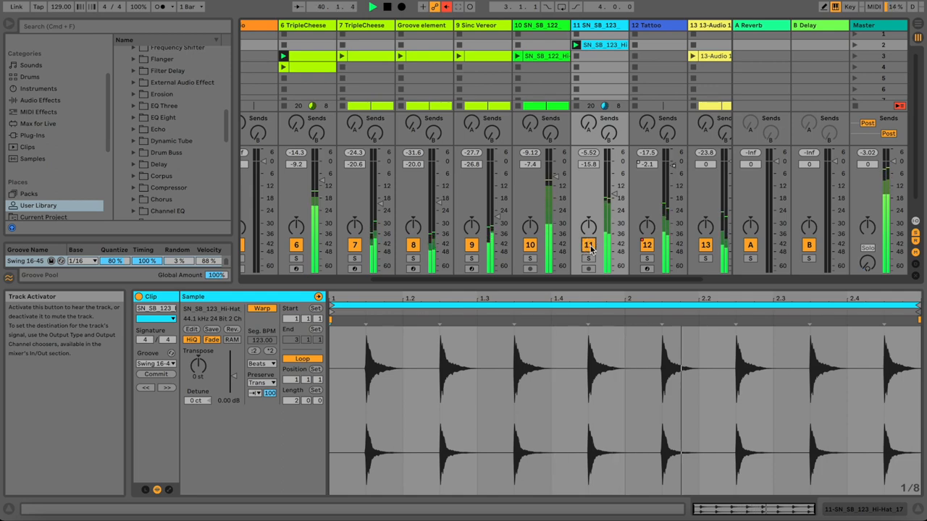
key(space)
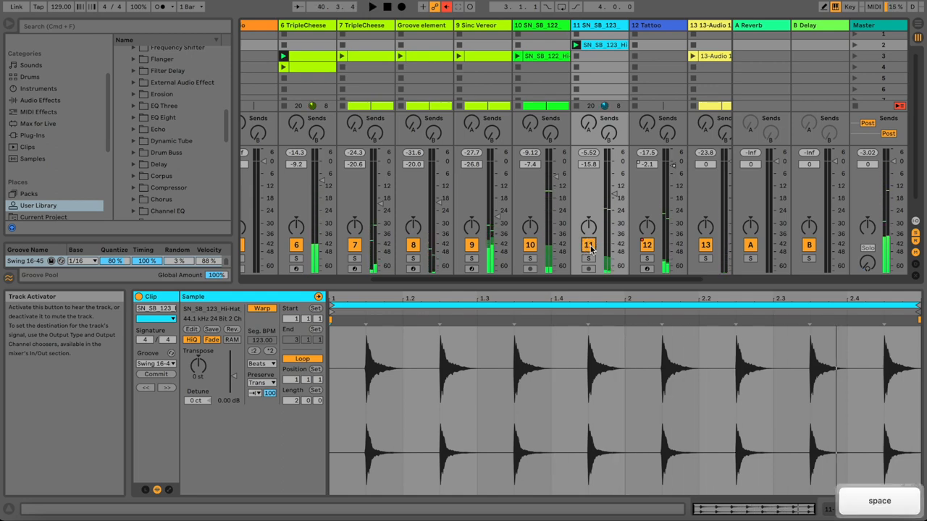
click(588, 45)
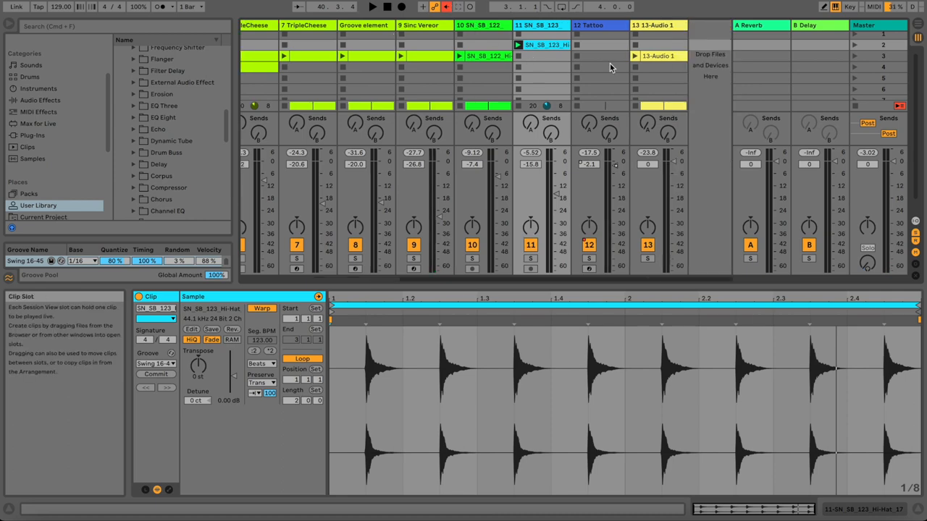
- Solo track 12 Tattoo and open the Tattoo drum synth's plugin window
click(589, 25)
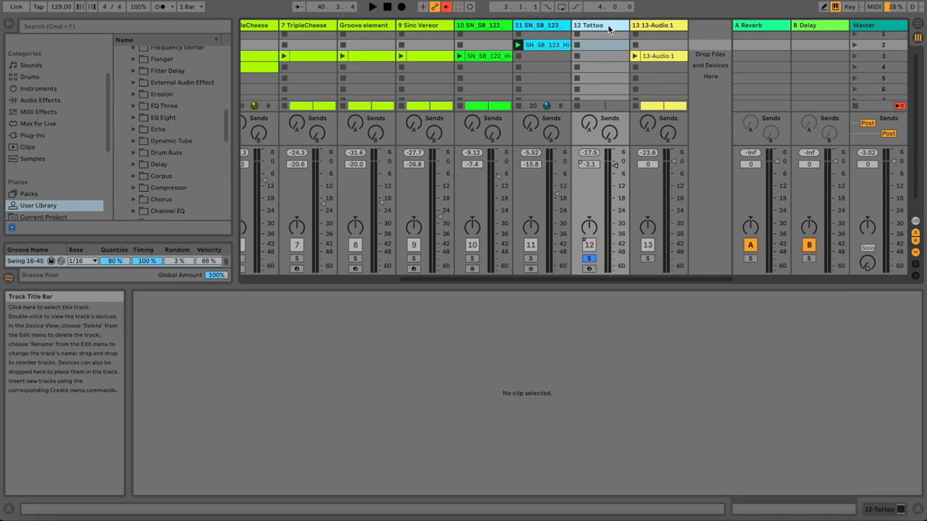
click(589, 25)
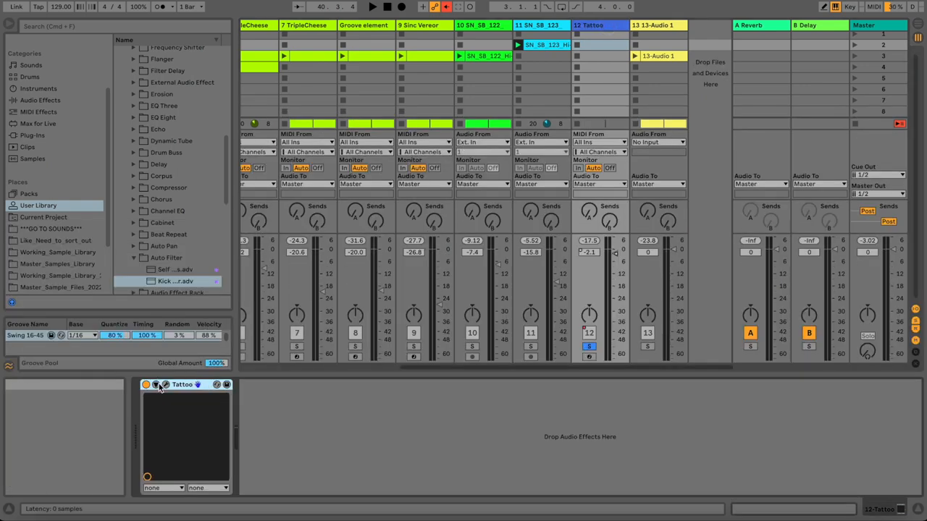
double_click(182, 384)
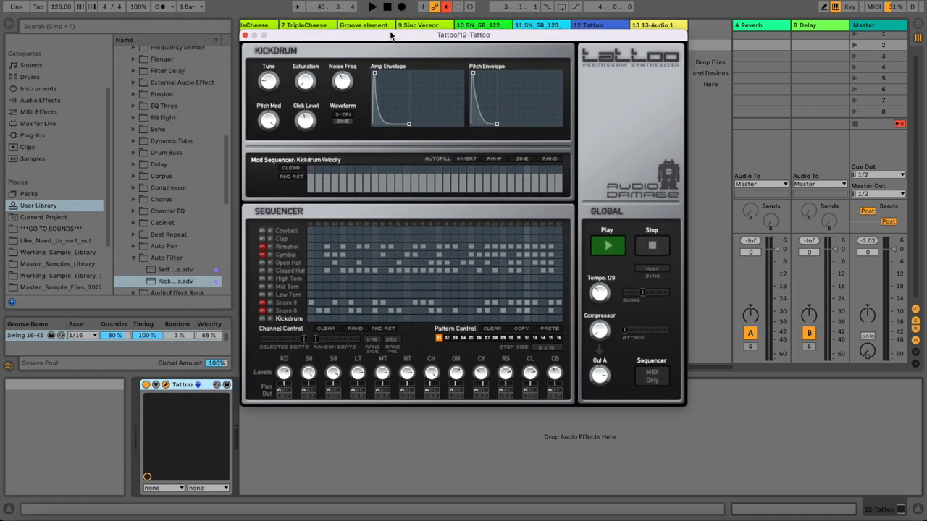
mouse_move(286, 270)
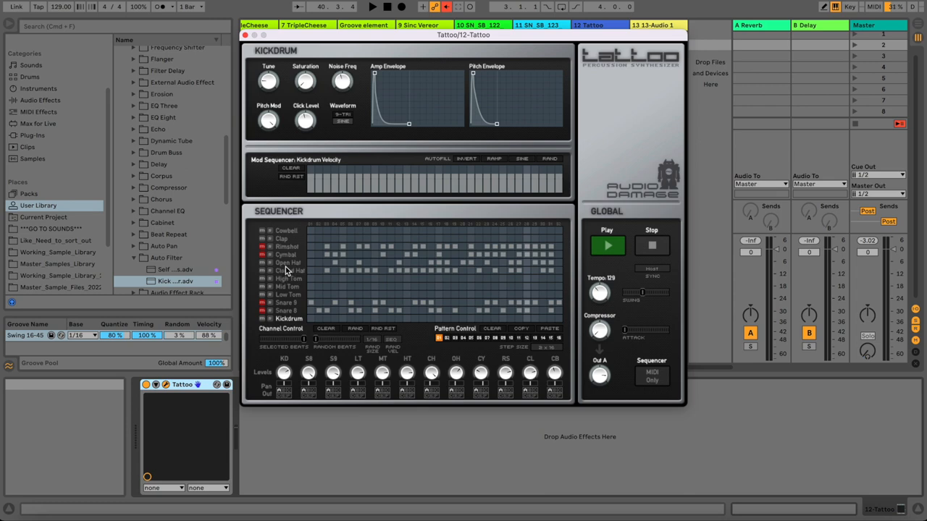
- Select Tattoo's Closed Hat channel and toggle the open hat channel's mute
click(288, 271)
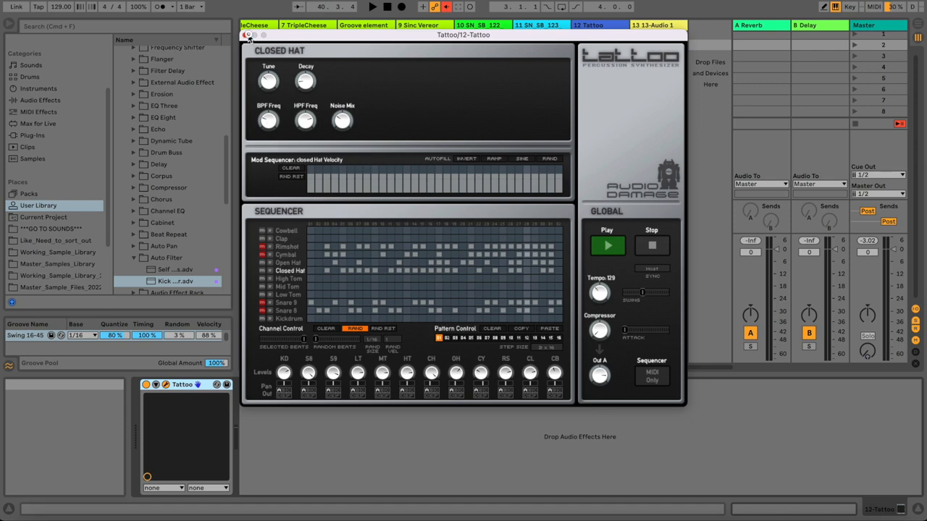
click(373, 6)
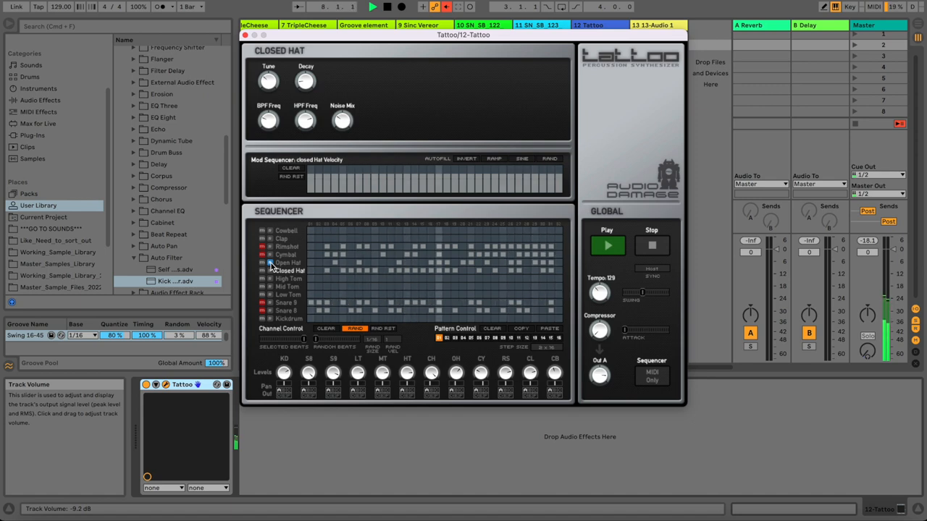
click(288, 263)
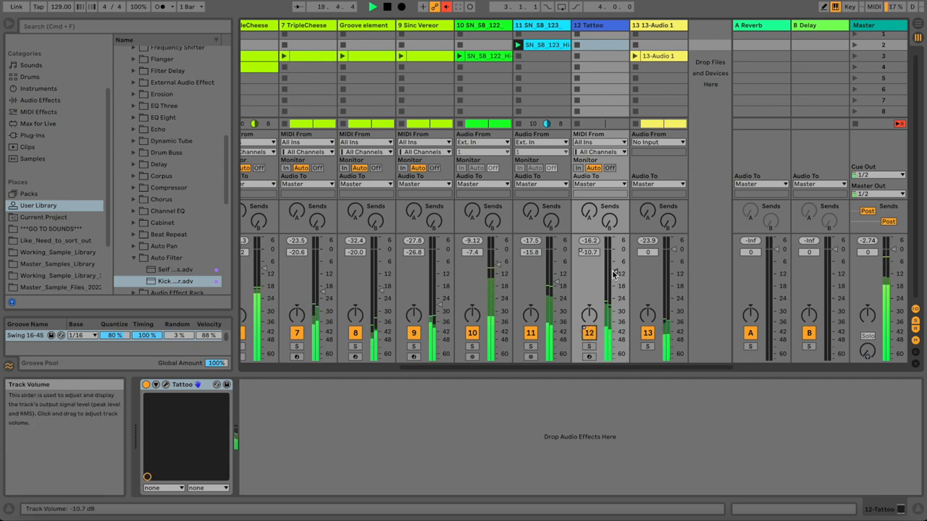
- Lower the Tattoo track to -18.5 dB, stop playback, and scroll the mixer left
drag(610, 272, 611, 286)
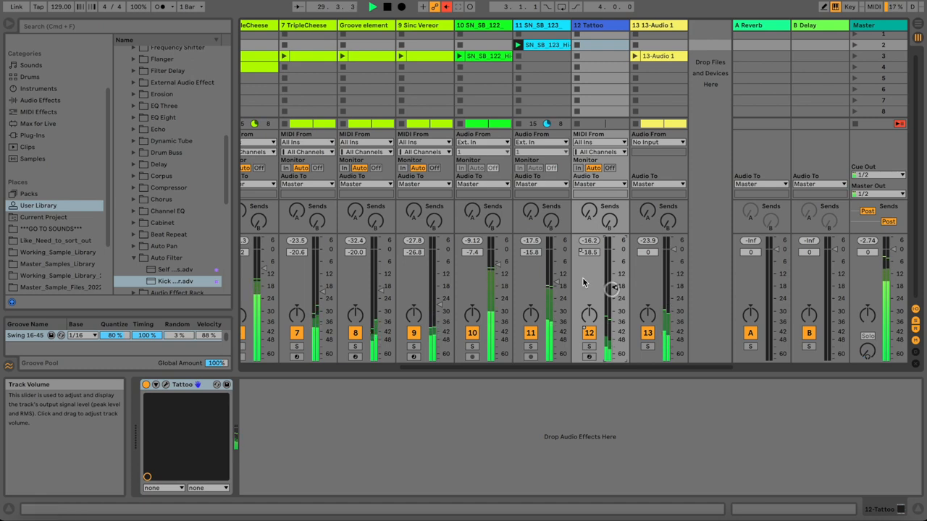
mouse_move(550, 223)
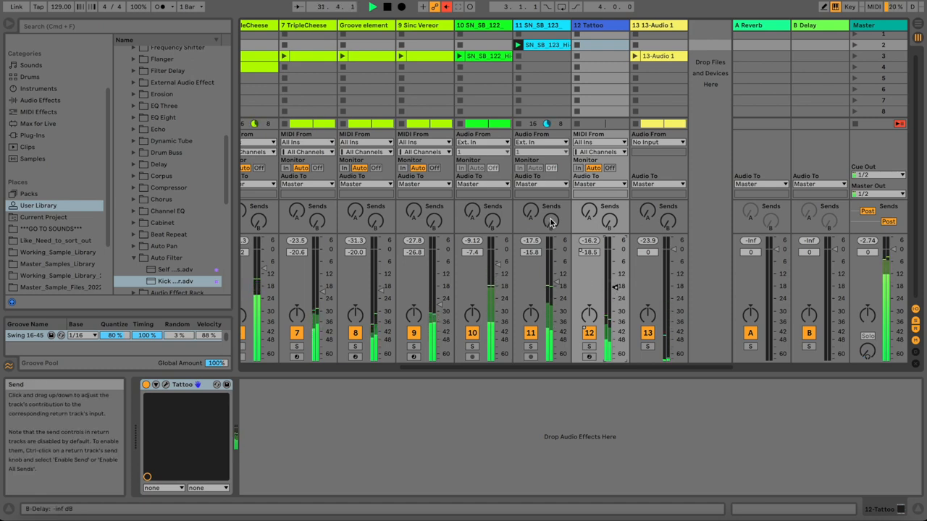
key(space)
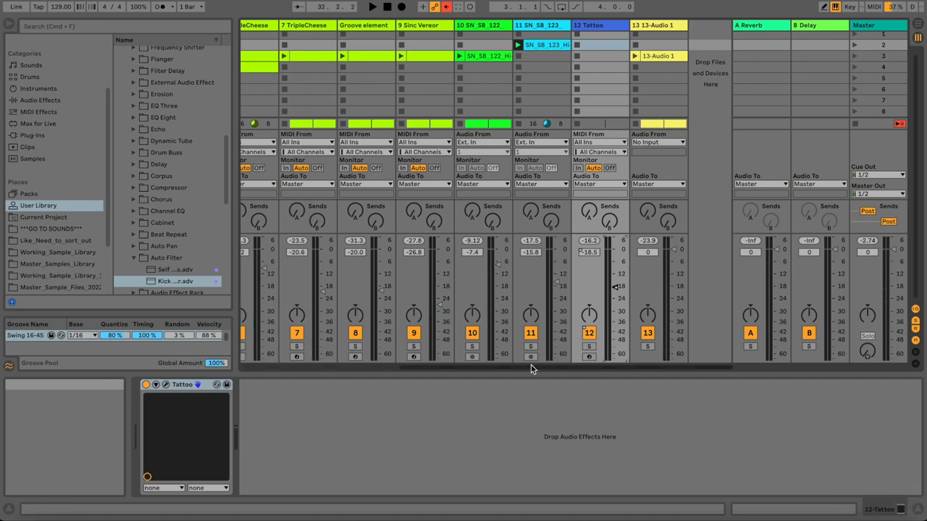
scroll(left, 3)
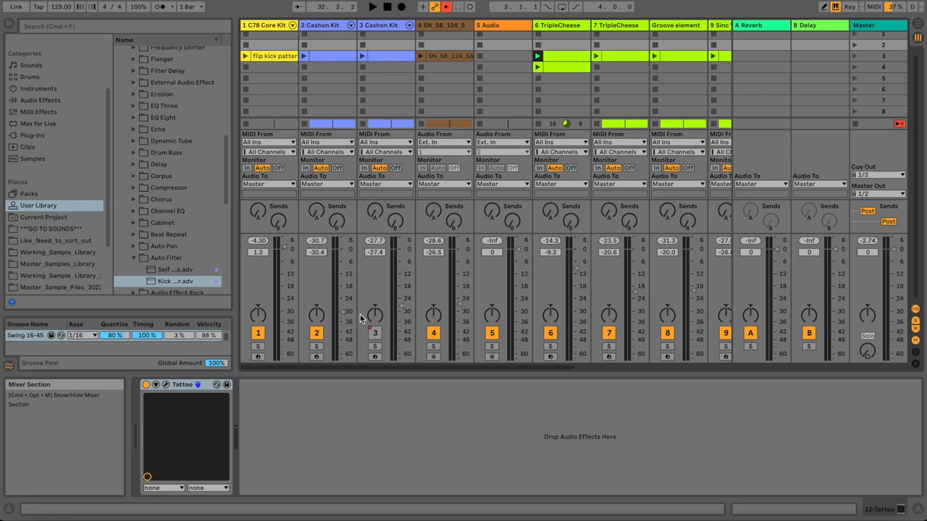
mouse_move(316, 346)
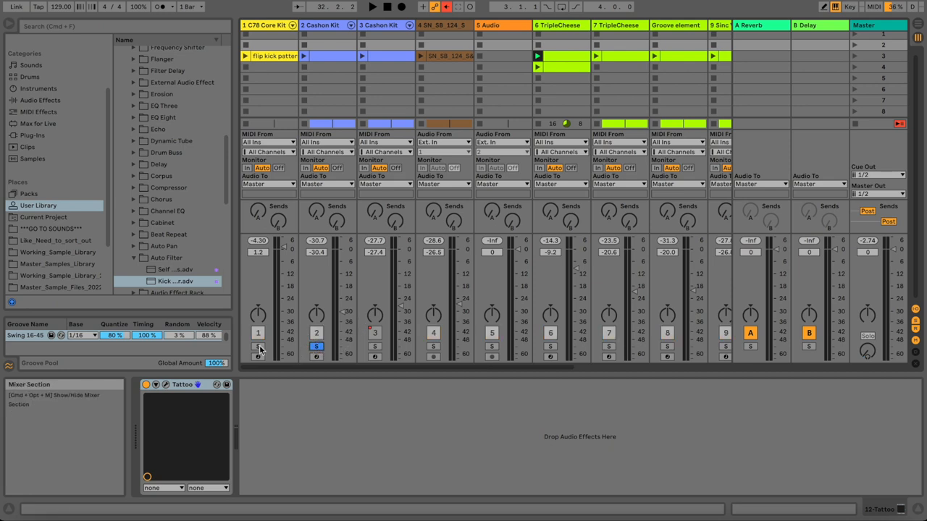
- Solo the C78 Core Kit and first Cashon Kit tracks, viewing their drum pattern devices
click(268, 25)
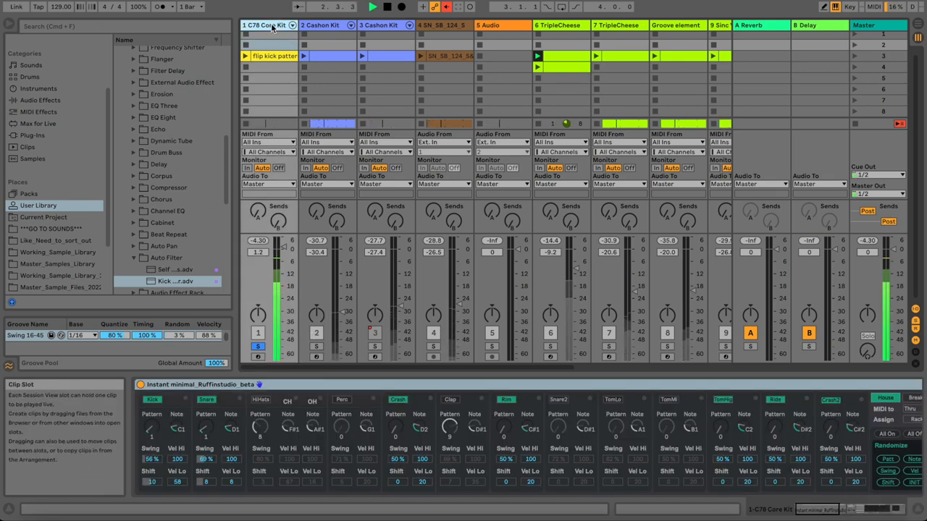
click(326, 24)
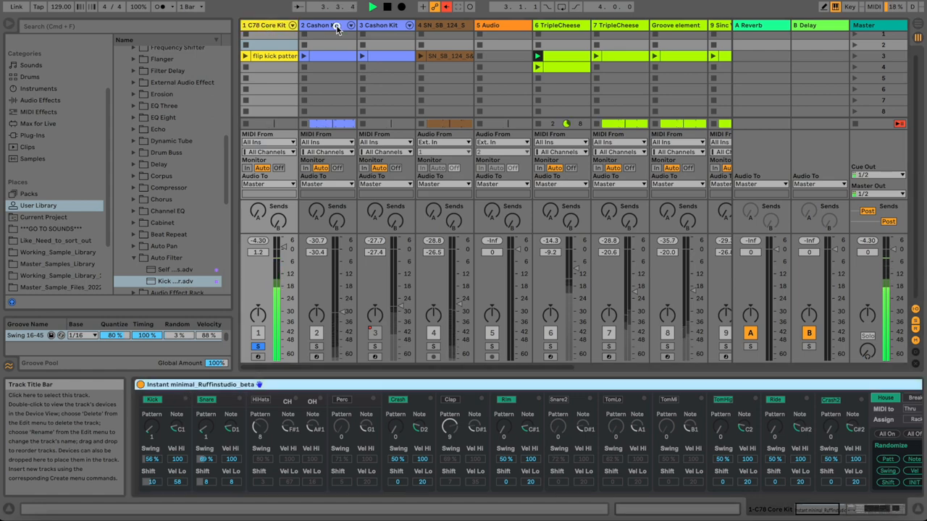
click(267, 25)
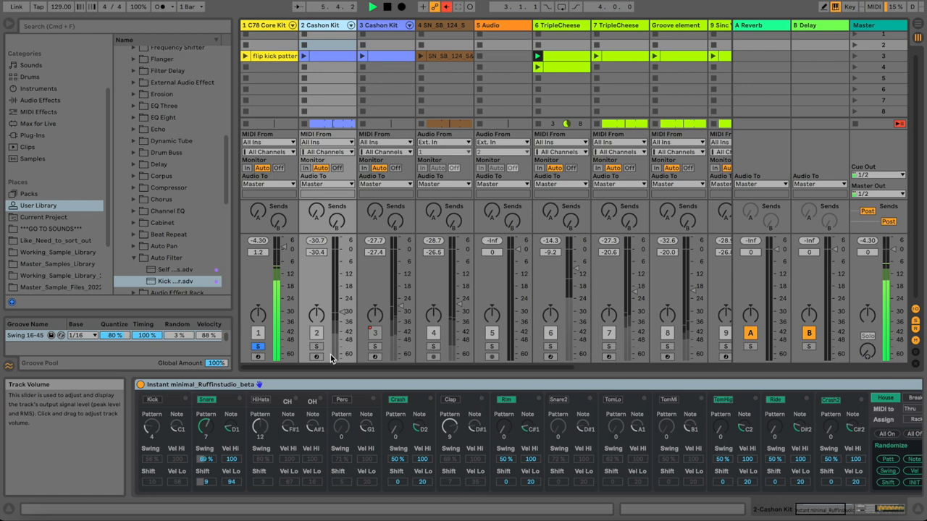
mouse_move(330, 264)
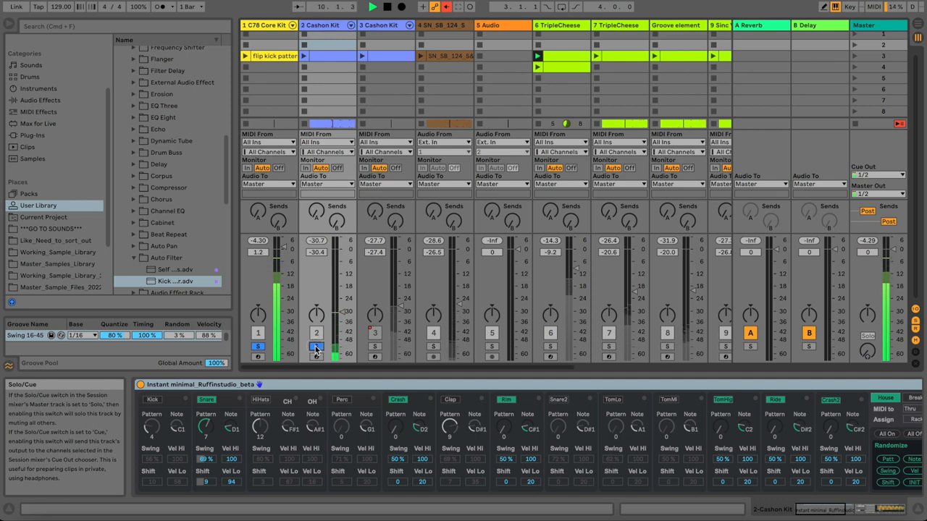
click(326, 26)
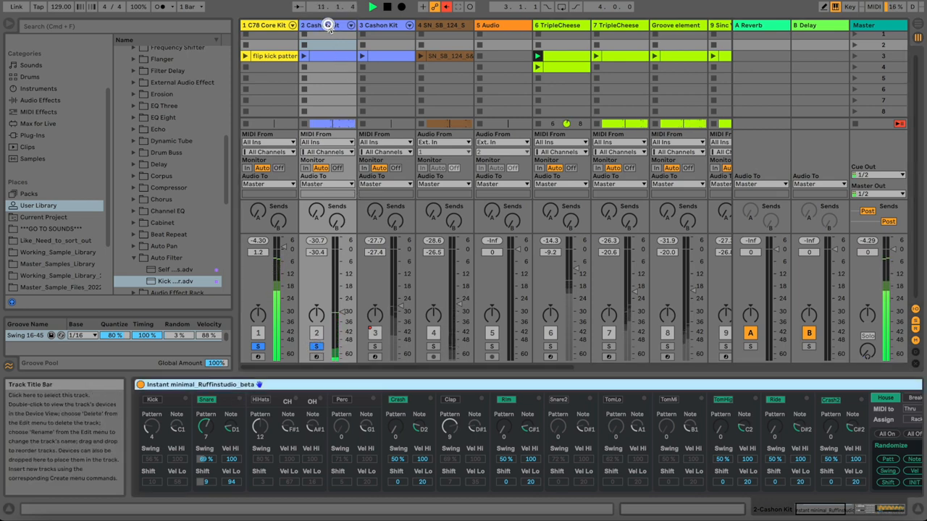
click(268, 25)
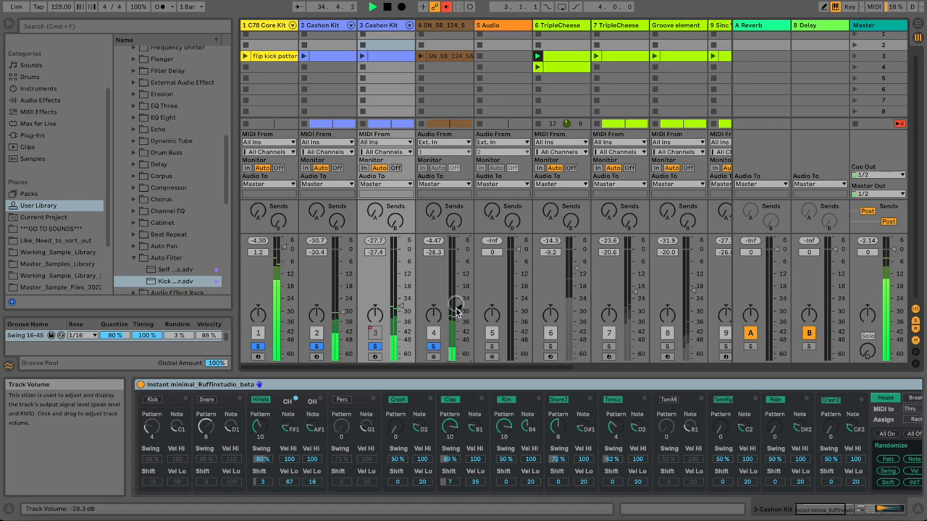
mouse_move(409, 212)
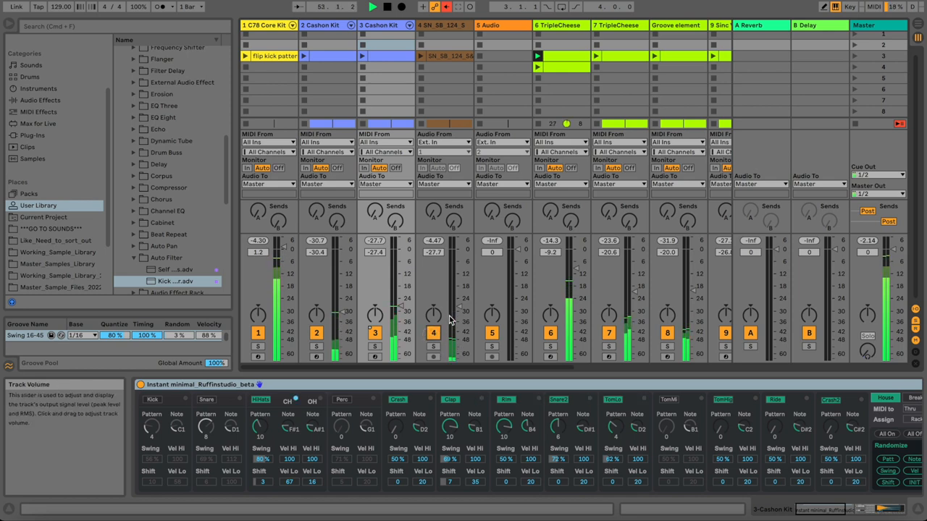
- Stop playback after listening to the full unsoloed mix
key(space)
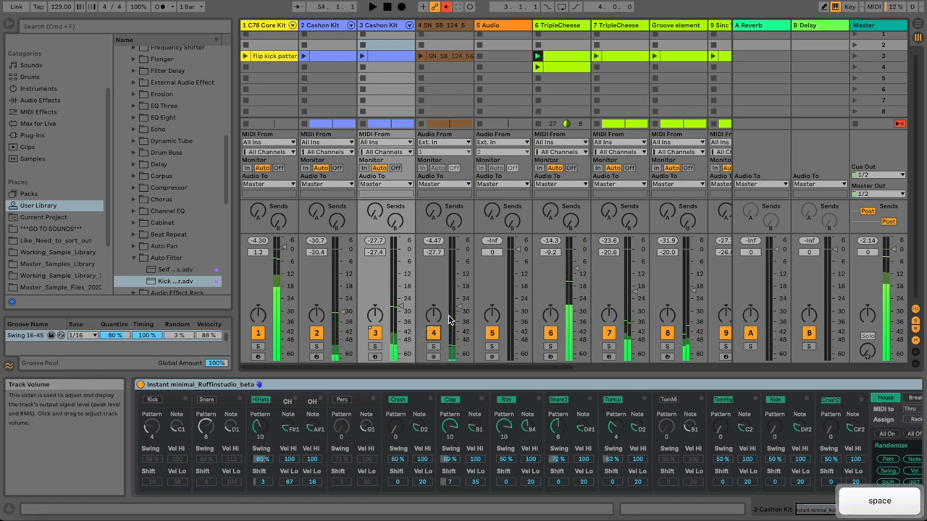
- Scroll right to the Groove element track, toggle its solo, and play it with its devices showing
scroll(right, 3)
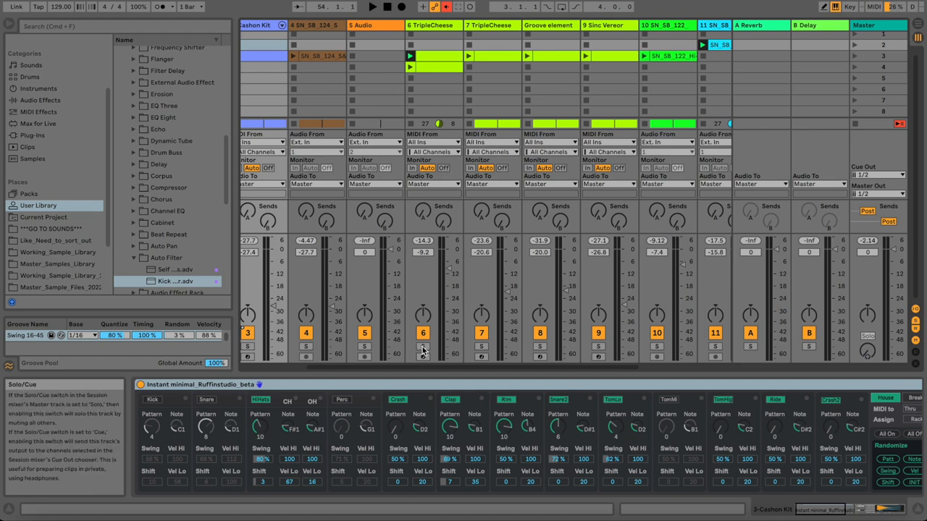
click(550, 25)
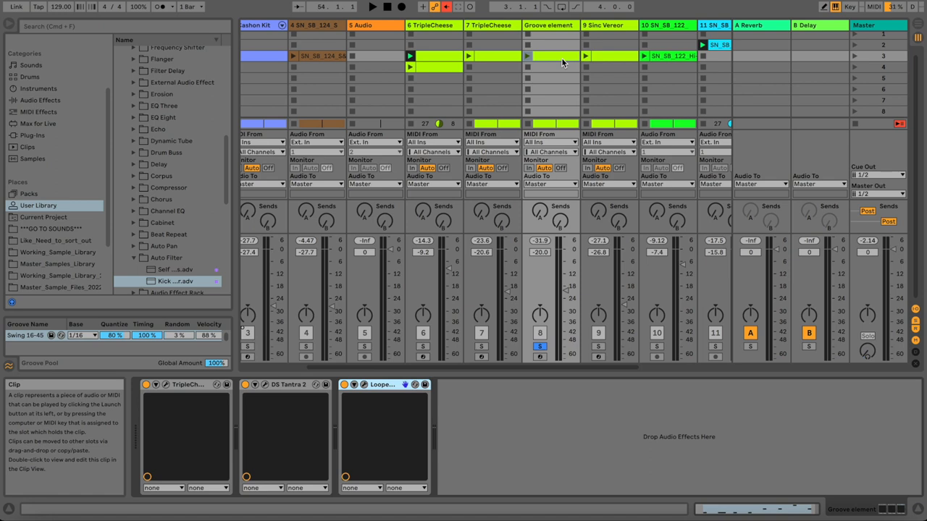
mouse_move(496, 25)
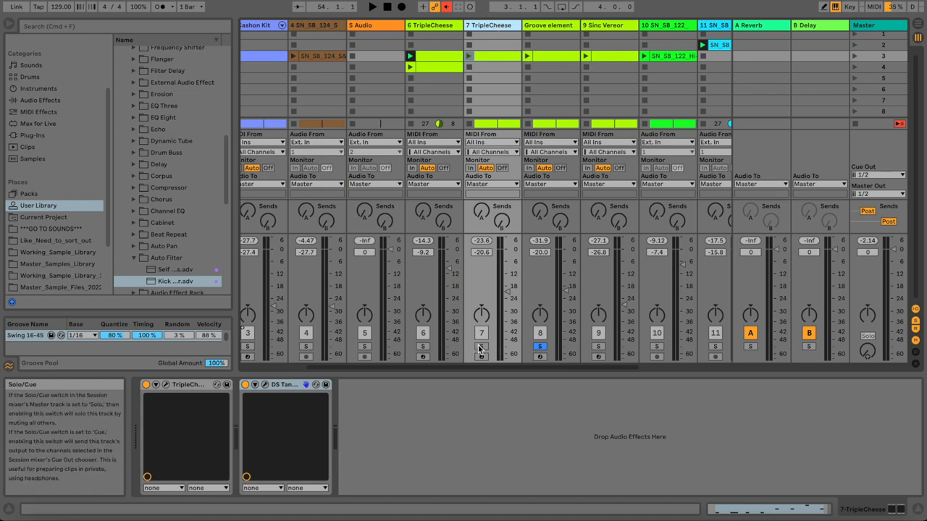
key(space)
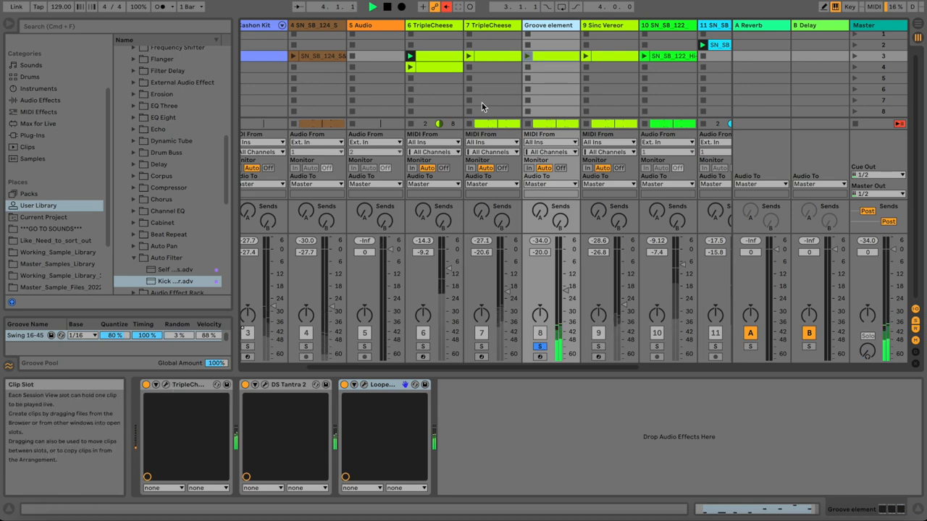
mouse_move(242, 411)
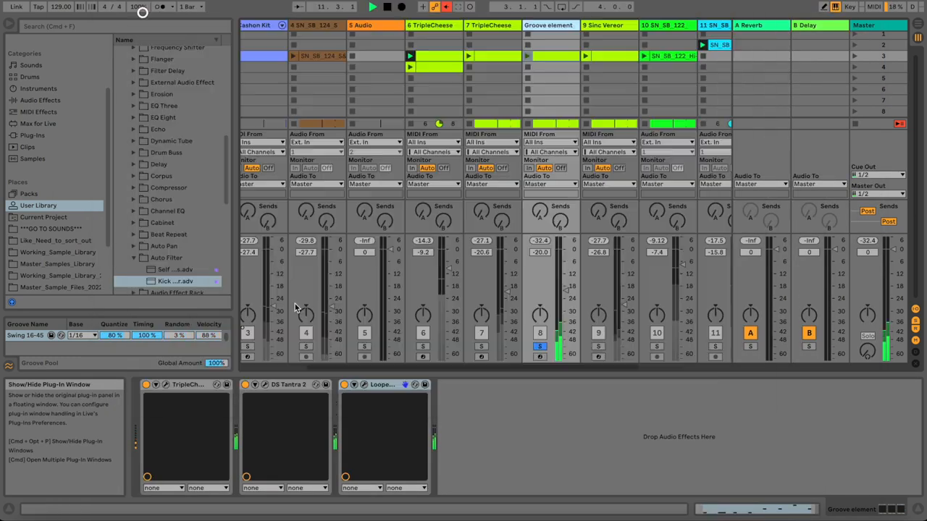
click(346, 384)
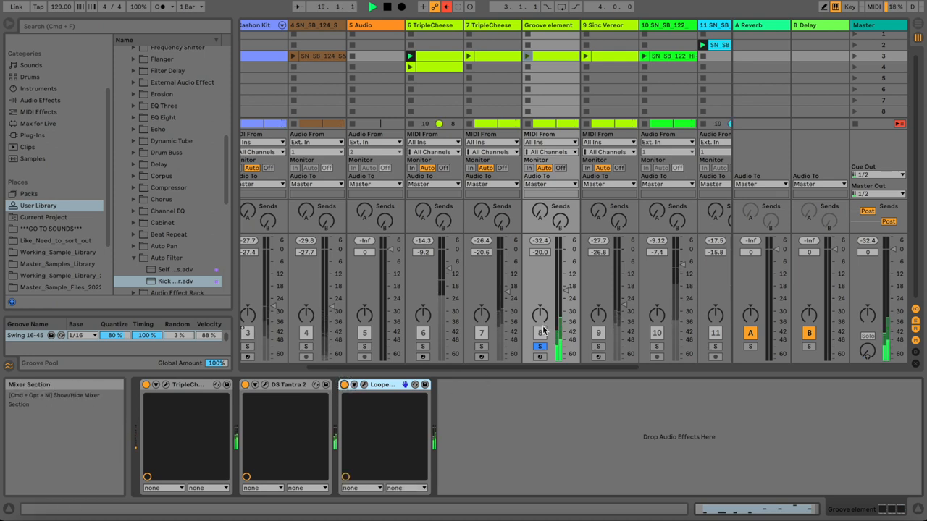
mouse_move(539, 348)
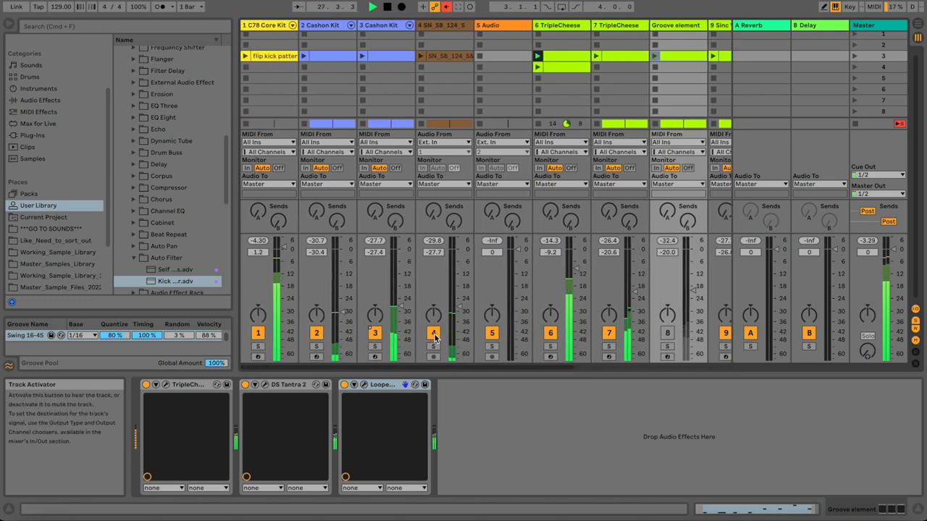
- Deactivate track 4 to hear the mix without it, then scroll the mixer right
click(433, 333)
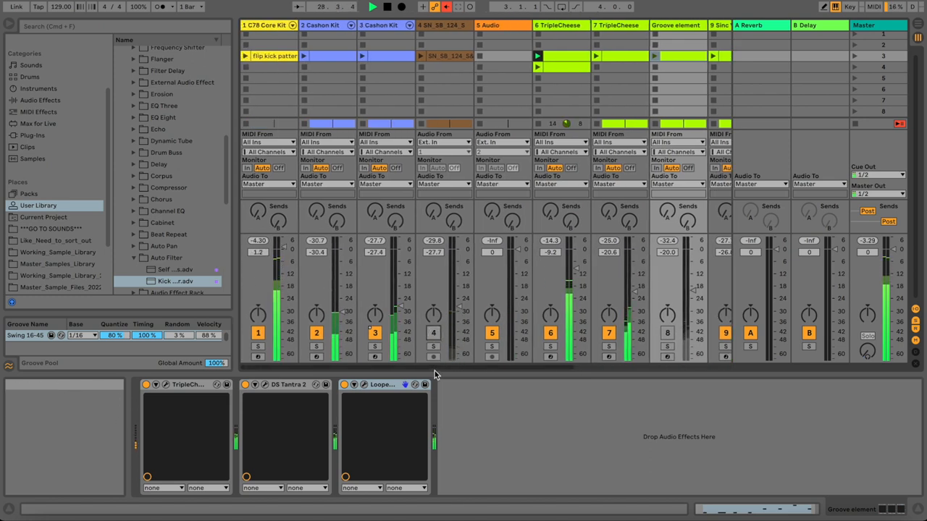
scroll(right, 3)
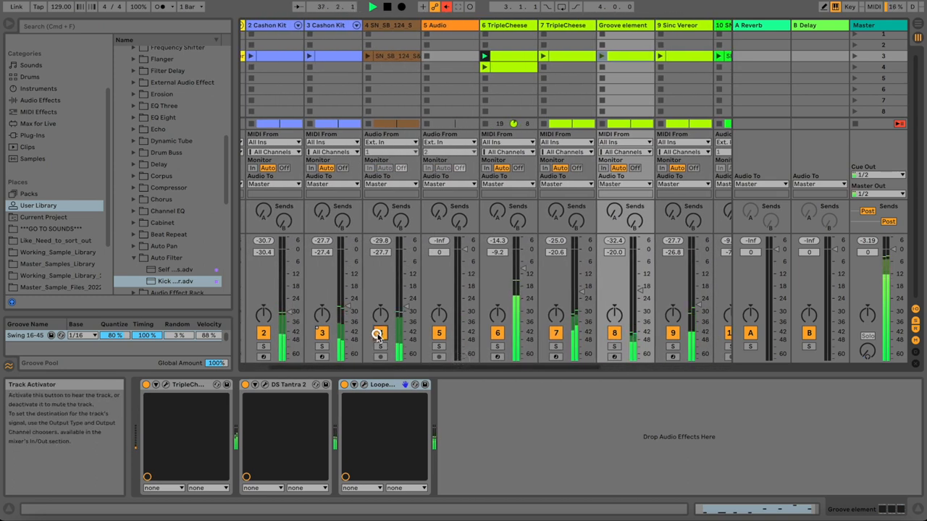
mouse_move(378, 333)
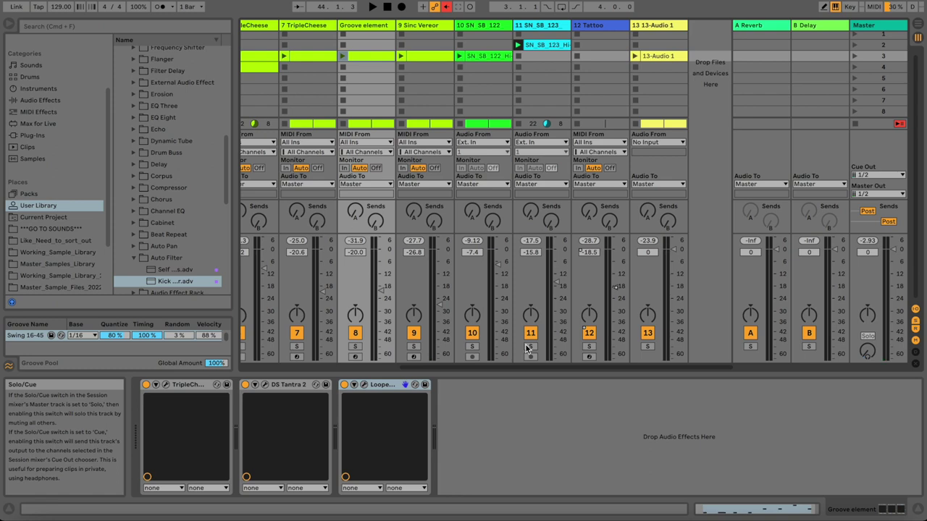
mouse_move(541, 305)
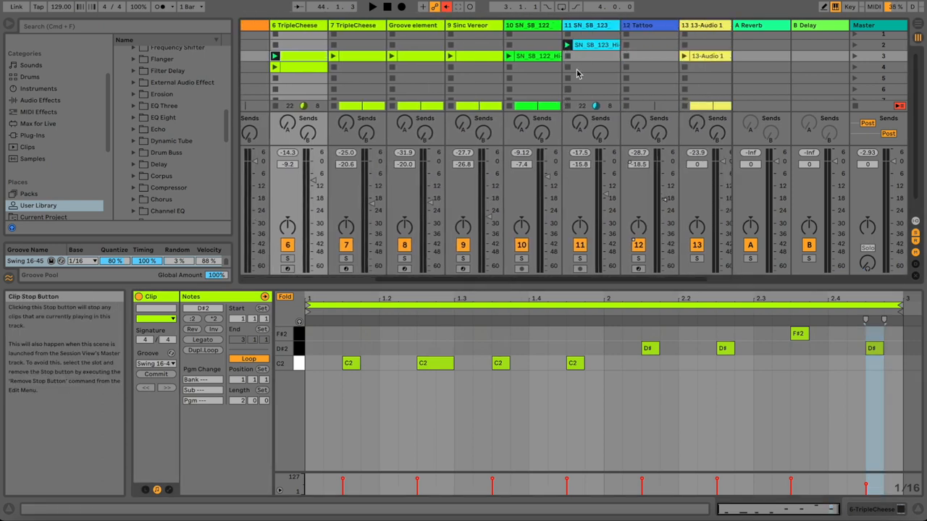
- Solo hi-hat tracks 11 and 10 and set the hi-hat clip's transient envelope to 20
click(590, 25)
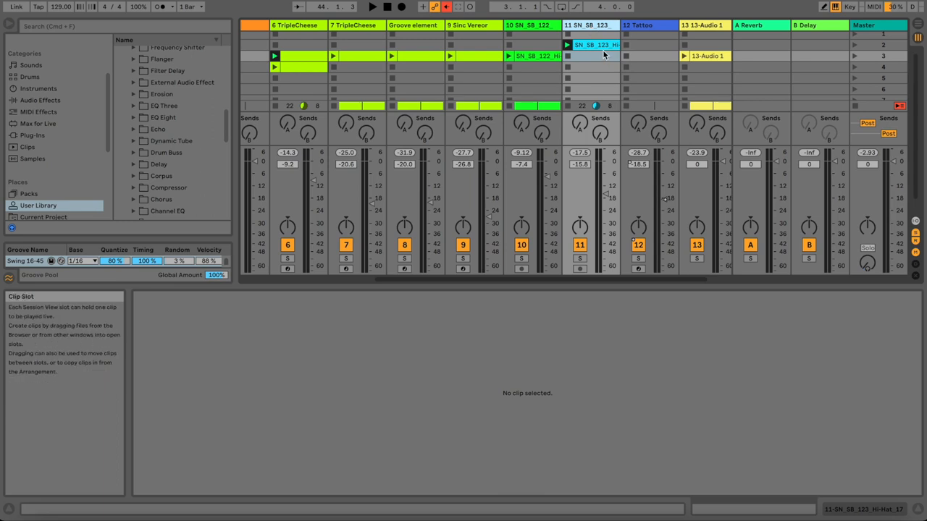
mouse_move(579, 259)
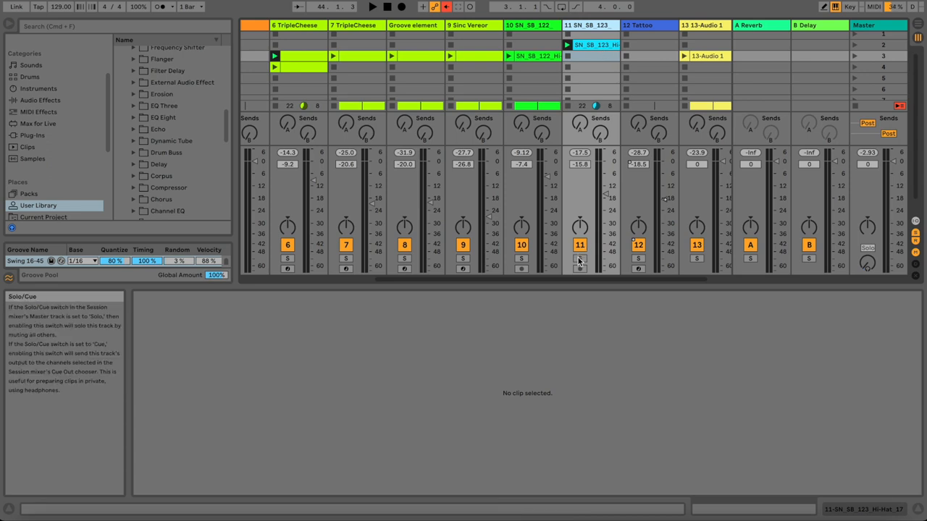
click(591, 45)
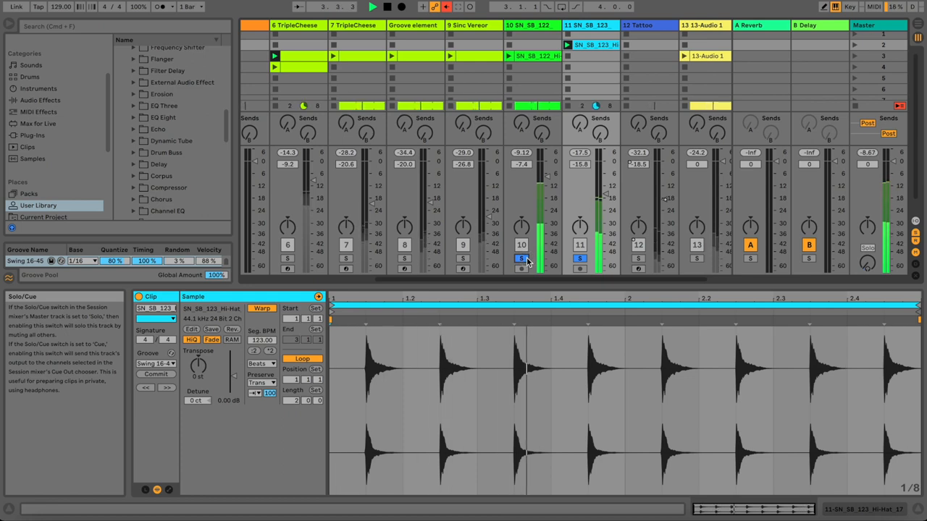
click(579, 258)
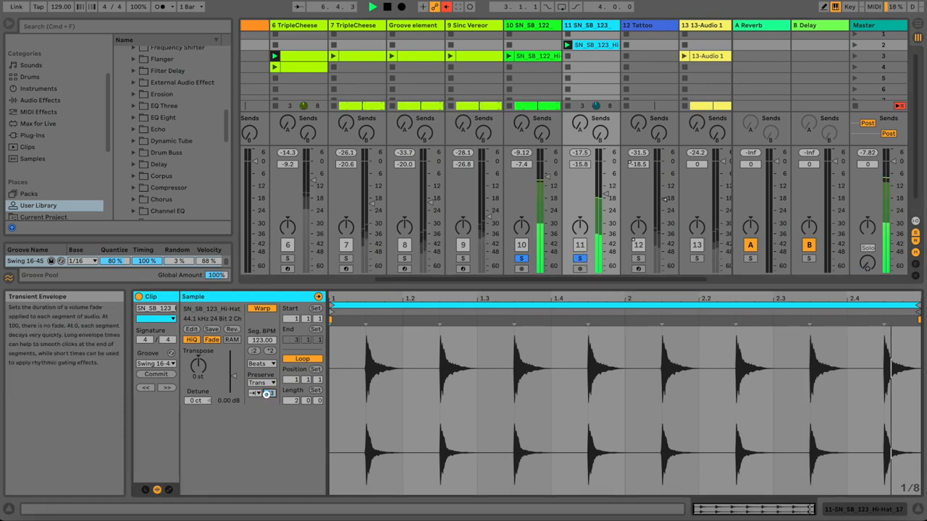
key(space)
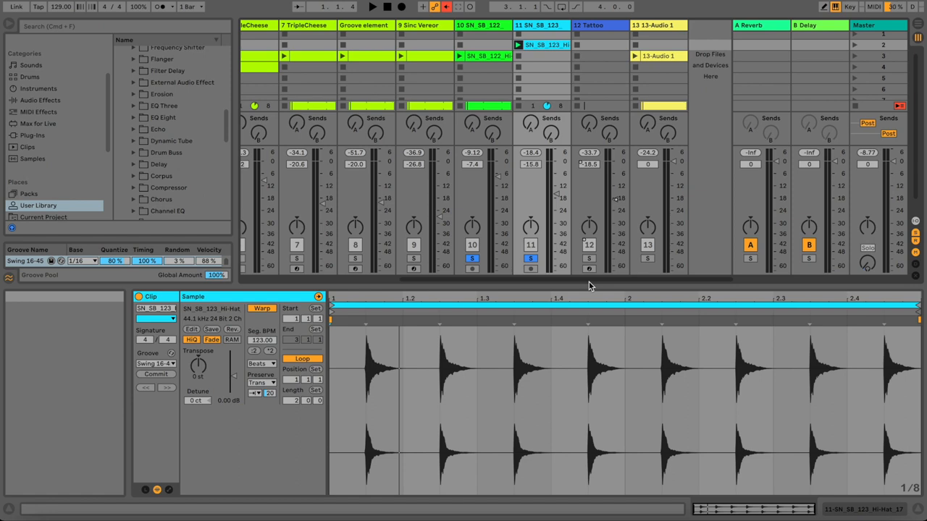
click(589, 25)
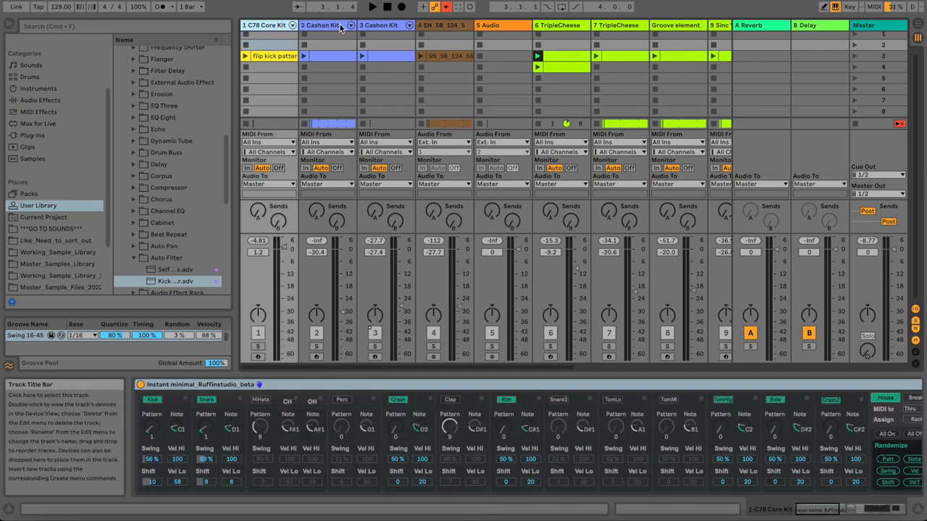
mouse_move(339, 31)
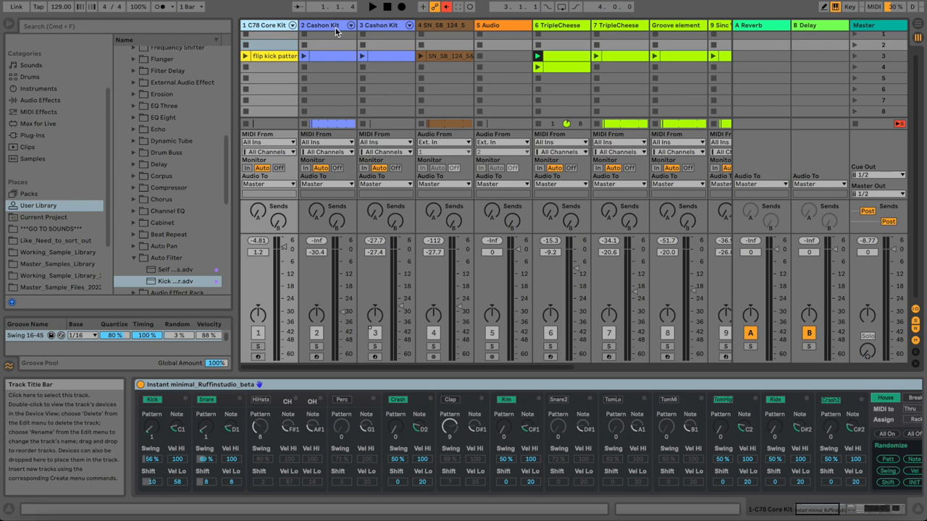
- View the Cashon Kit and C78 Core Kit drum patterns, then scroll the mixer right
click(376, 25)
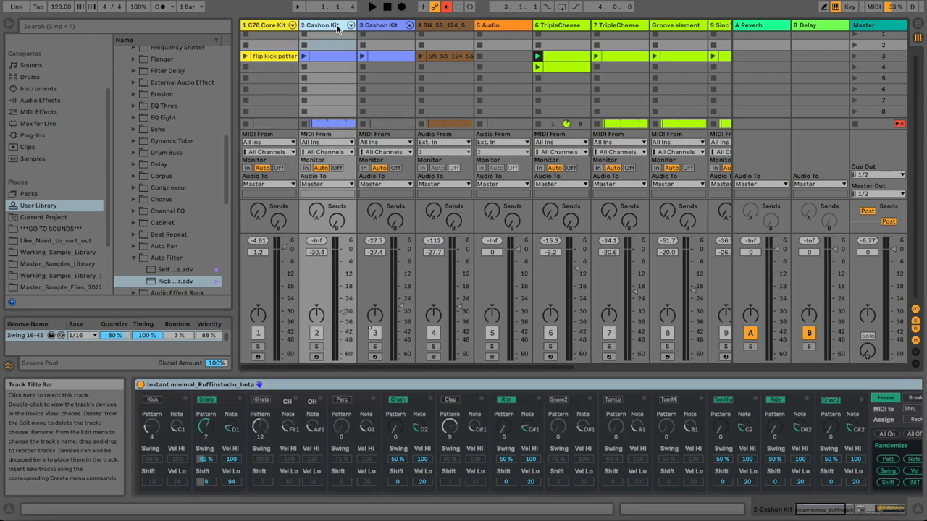
click(264, 25)
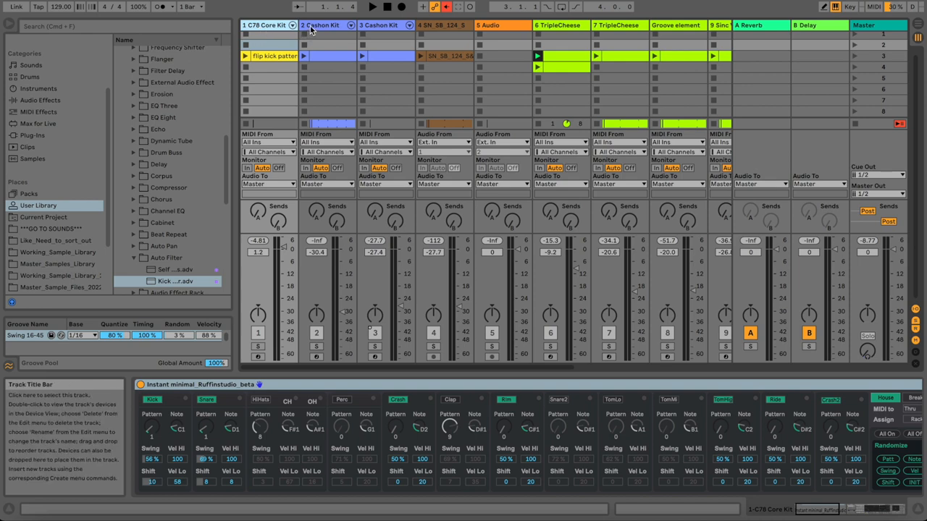
mouse_move(389, 202)
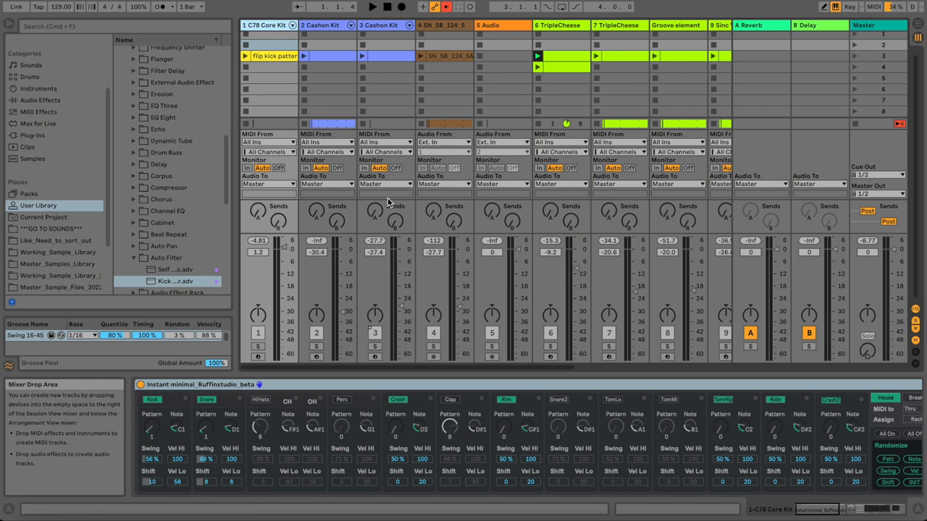
mouse_move(709, 225)
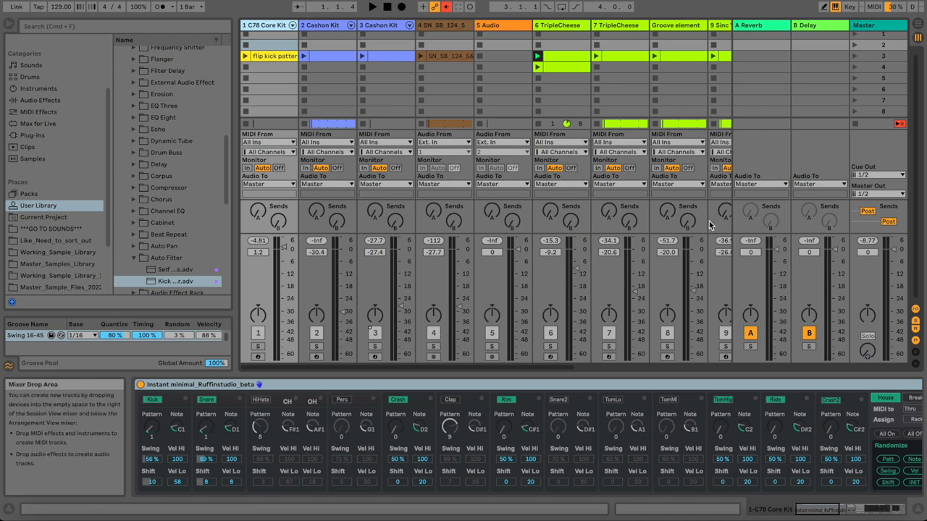
scroll(right, 3)
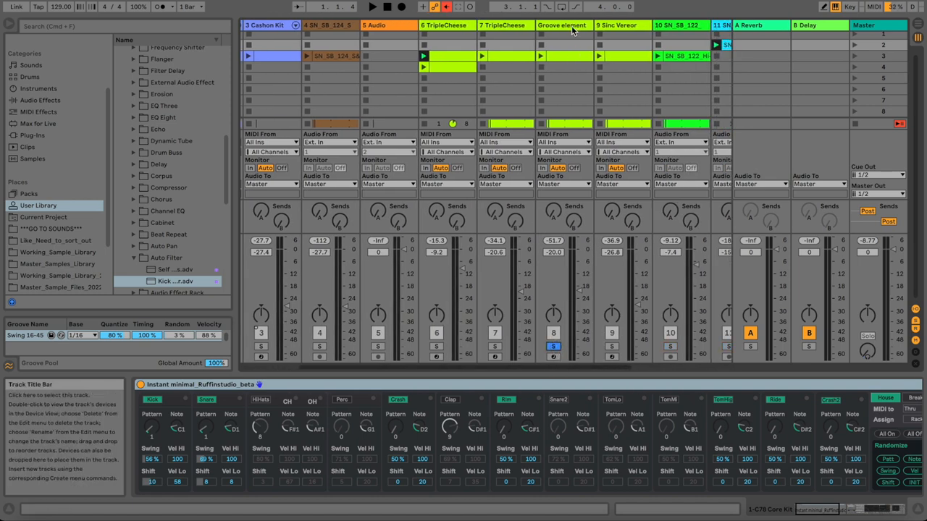
- Show the Groove element devices, select the first effect, and open the DS Tantra 2 plugin window
click(564, 25)
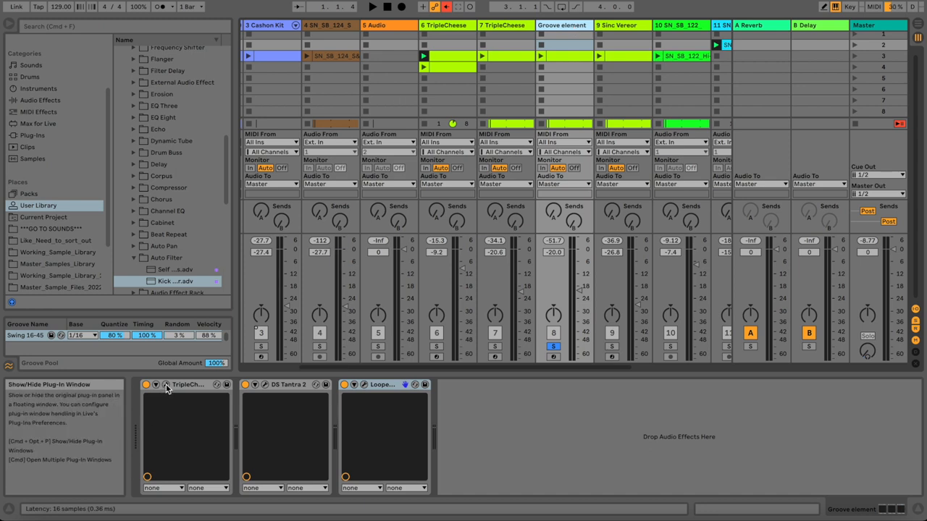
mouse_move(462, 79)
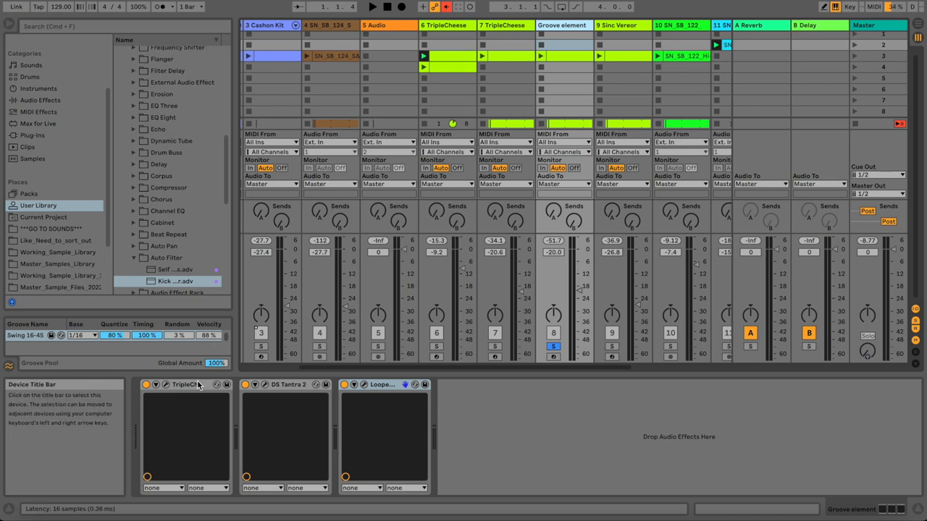
mouse_move(190, 391)
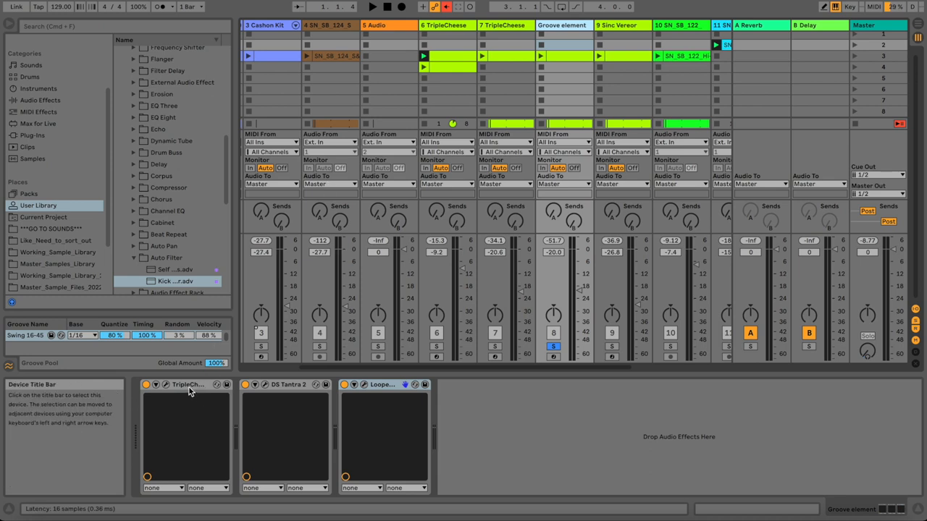
click(282, 384)
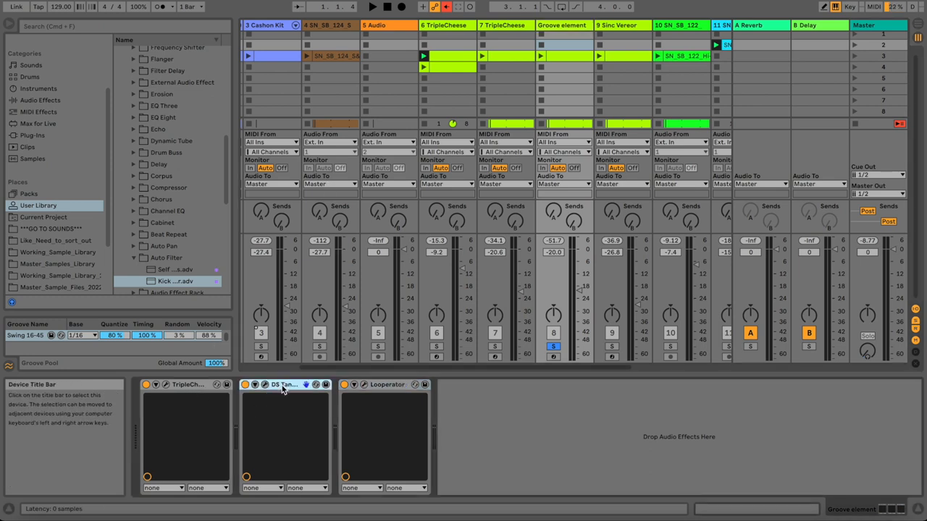
mouse_move(266, 384)
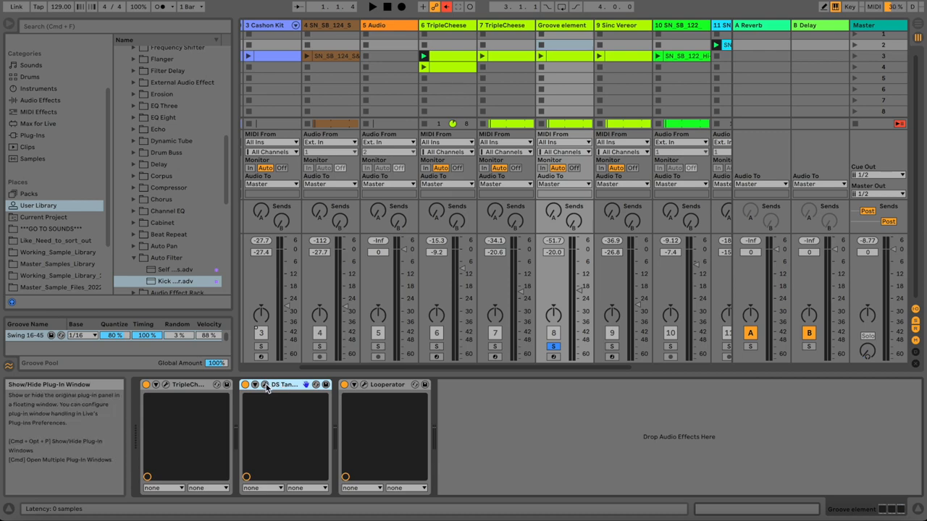
click(265, 384)
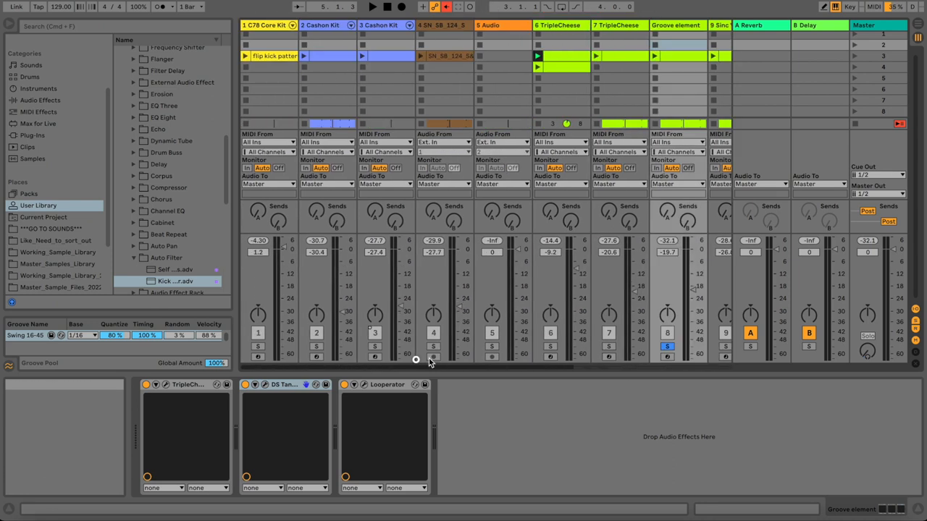
mouse_move(444, 151)
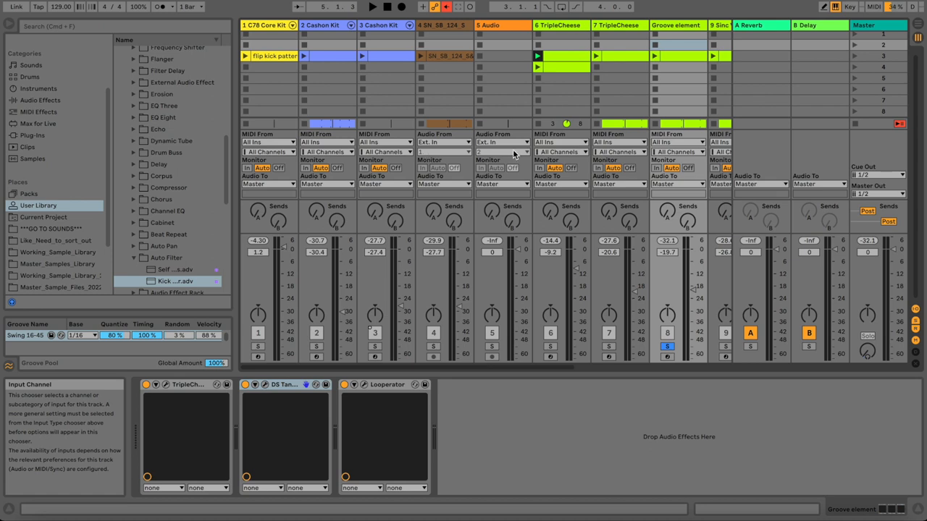
mouse_move(487, 65)
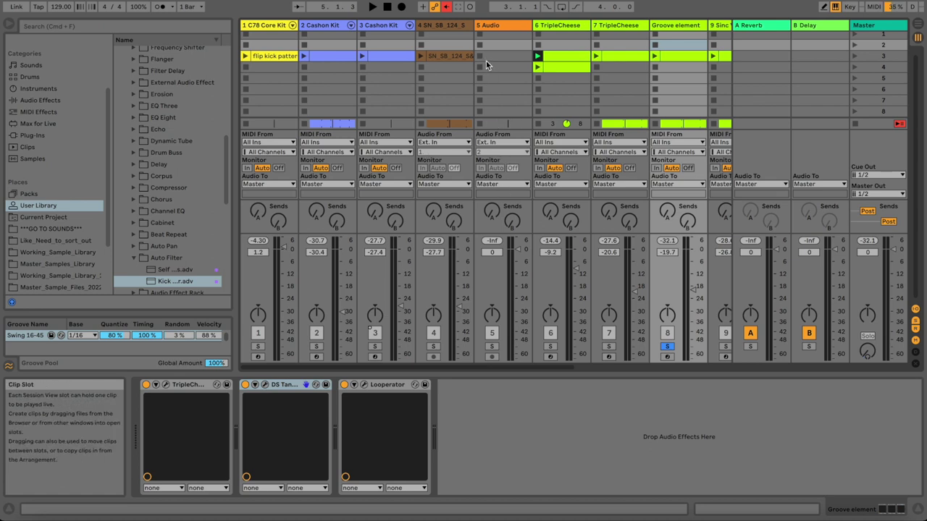